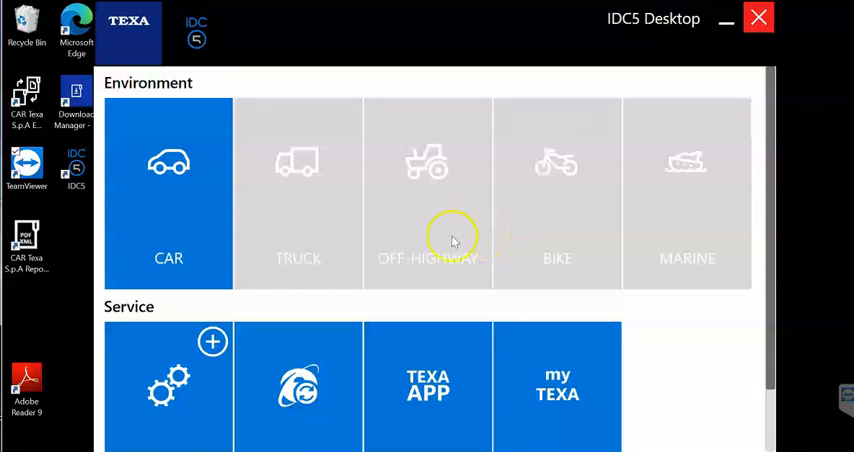
{"action": "mouse_move", "coordinate": [420, 375]}
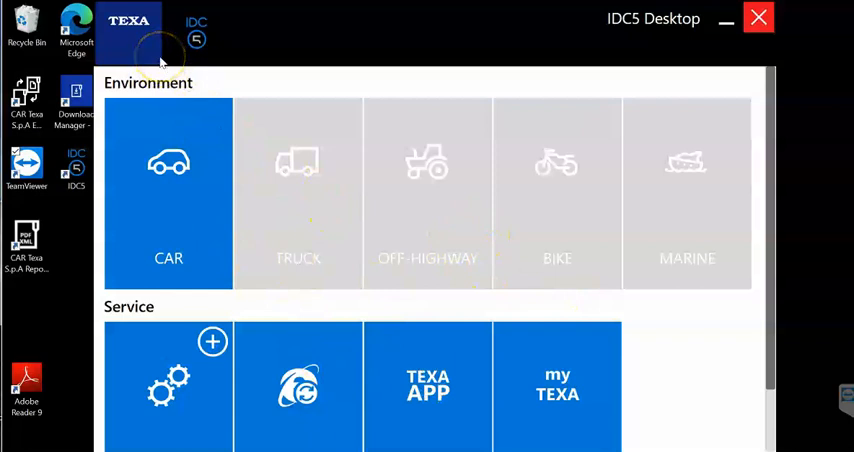
{"action": "mouse_move", "coordinate": [144, 217]}
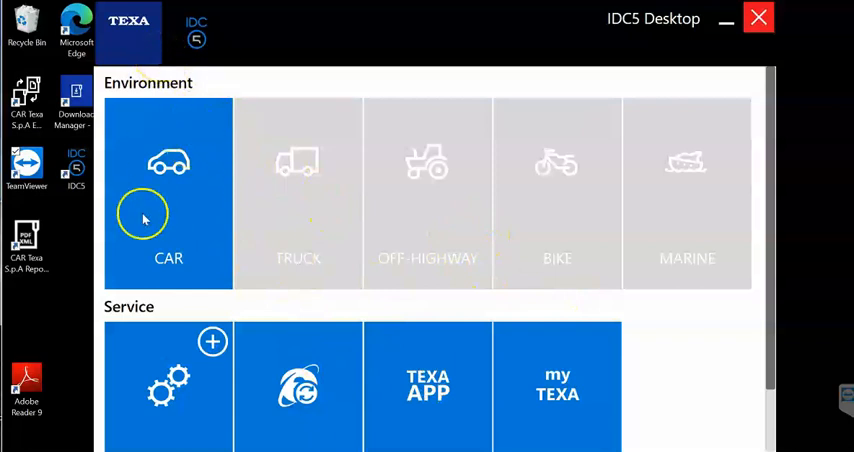
{"action": "mouse_move", "coordinate": [197, 248]}
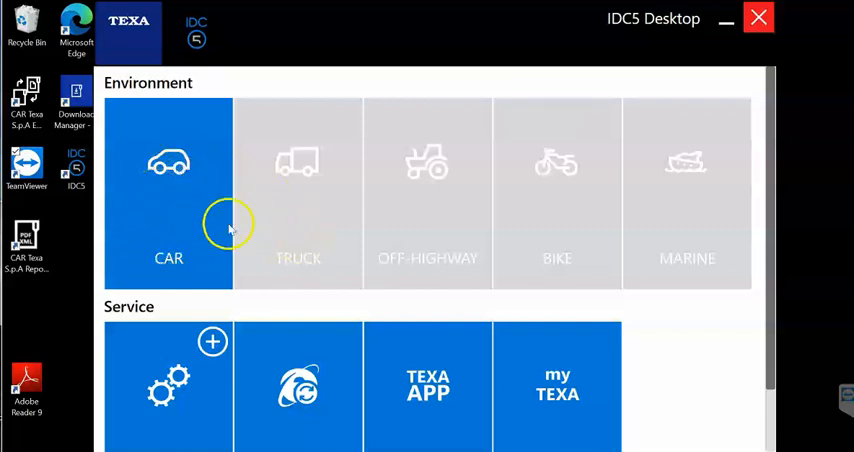
{"action": "mouse_move", "coordinate": [475, 205]}
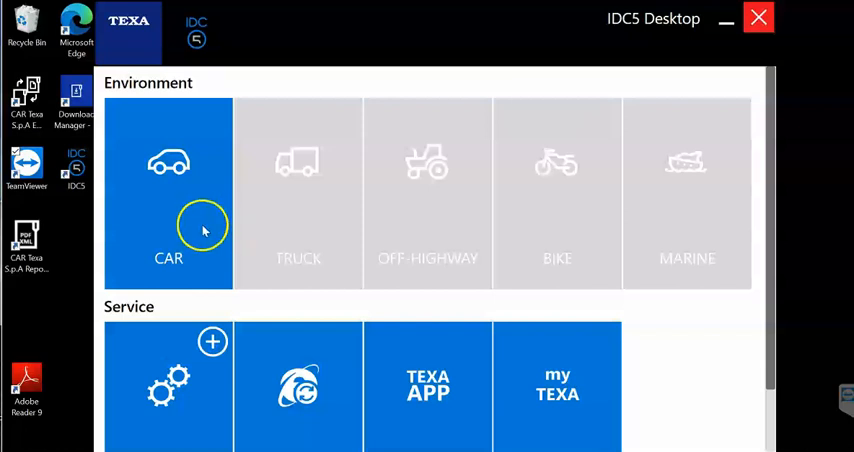
{"action": "mouse_move", "coordinate": [180, 210]}
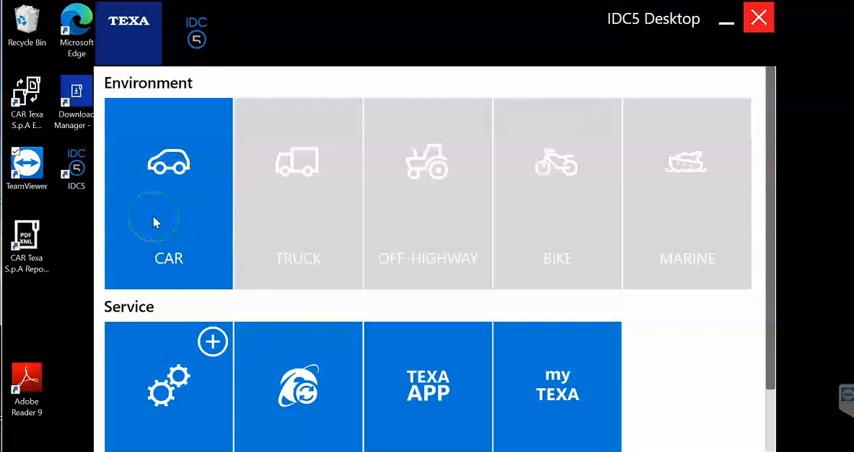
{"action": "mouse_move", "coordinate": [190, 216]}
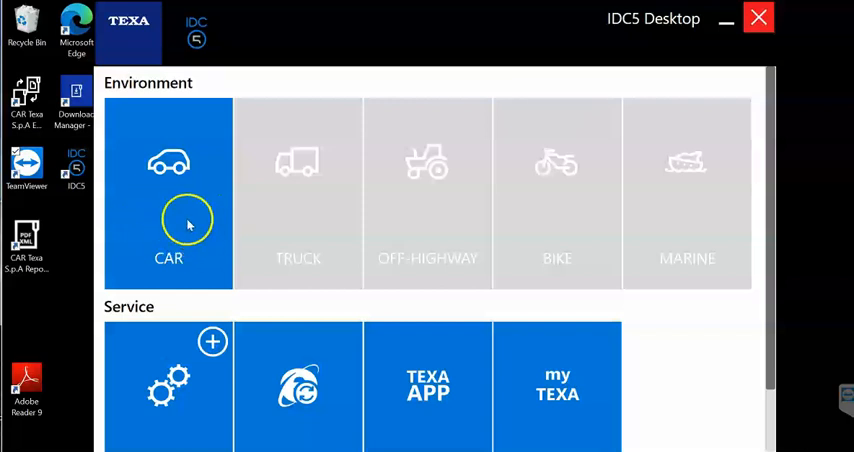
{"action": "mouse_move", "coordinate": [203, 222]}
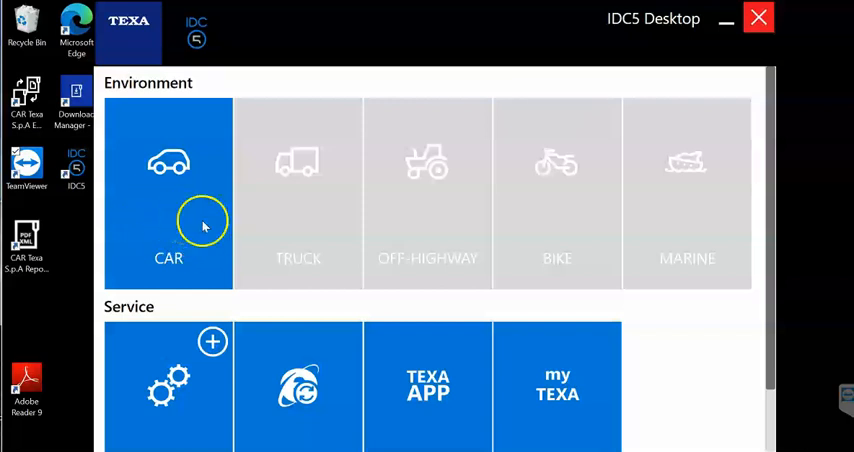
{"action": "mouse_move", "coordinate": [165, 198]}
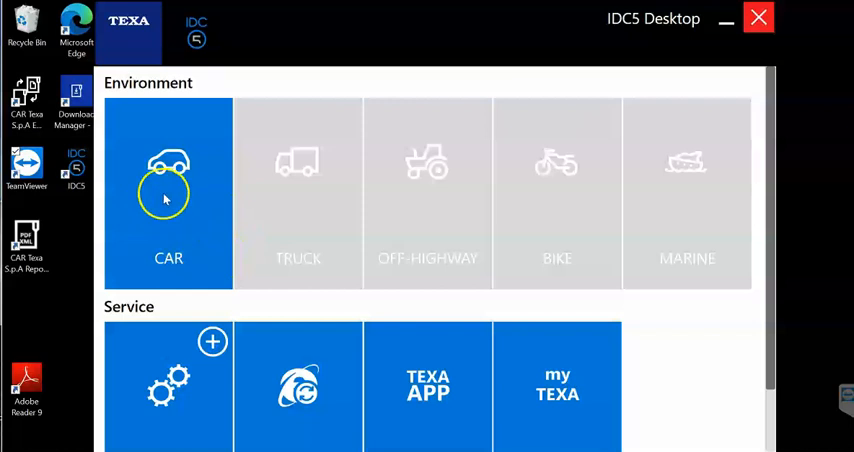
Enter the CAR environment to reach the Diagnosis category list
{"action": "left_click", "coordinate": [168, 192]}
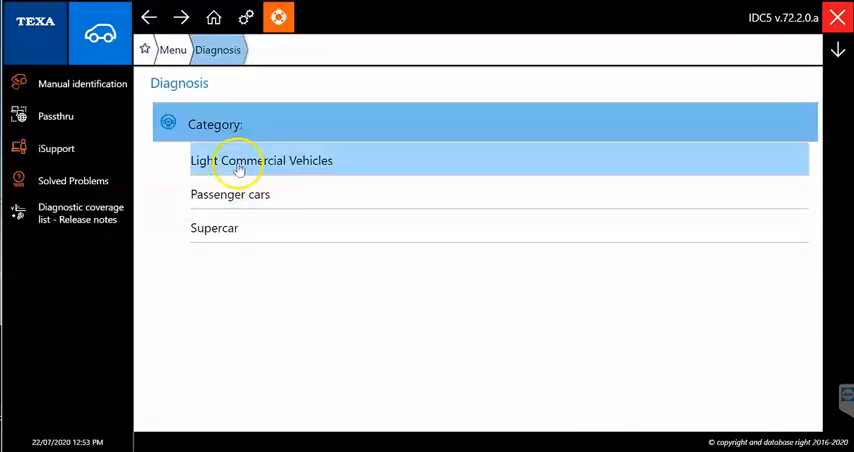
{"action": "mouse_move", "coordinate": [250, 193]}
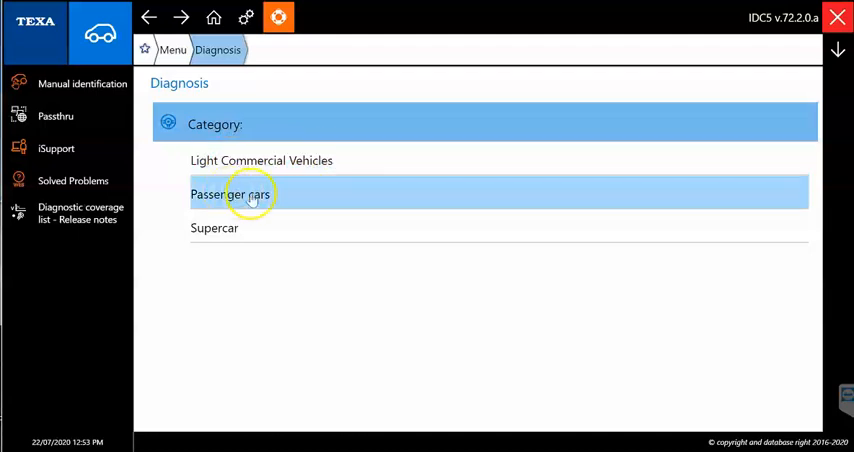
{"action": "mouse_move", "coordinate": [158, 203]}
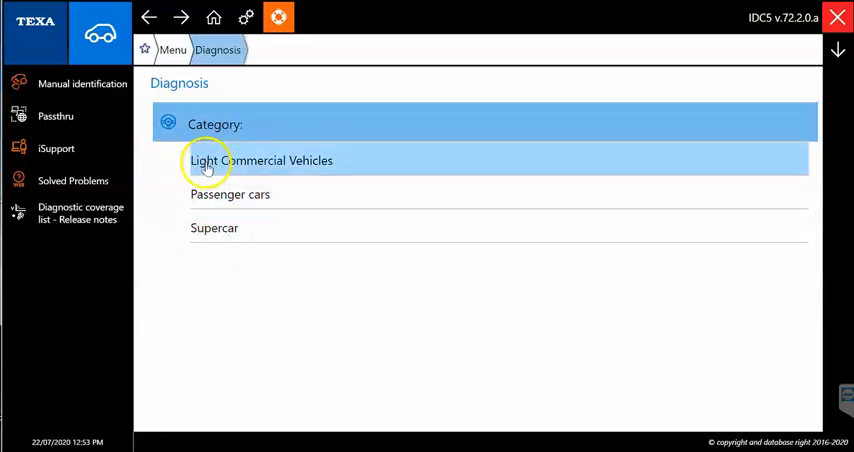
{"action": "mouse_move", "coordinate": [270, 194]}
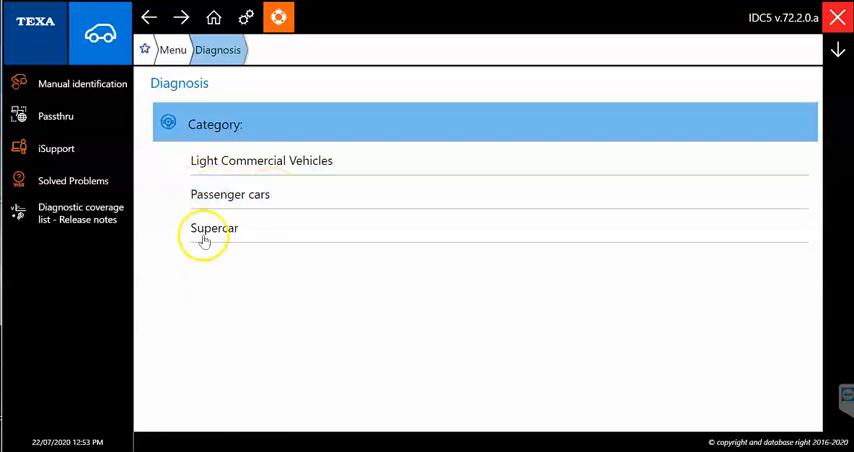
Enter the Supercar category and scroll its make list down to Porsche and Rolls-Royce
{"action": "left_click", "coordinate": [214, 228]}
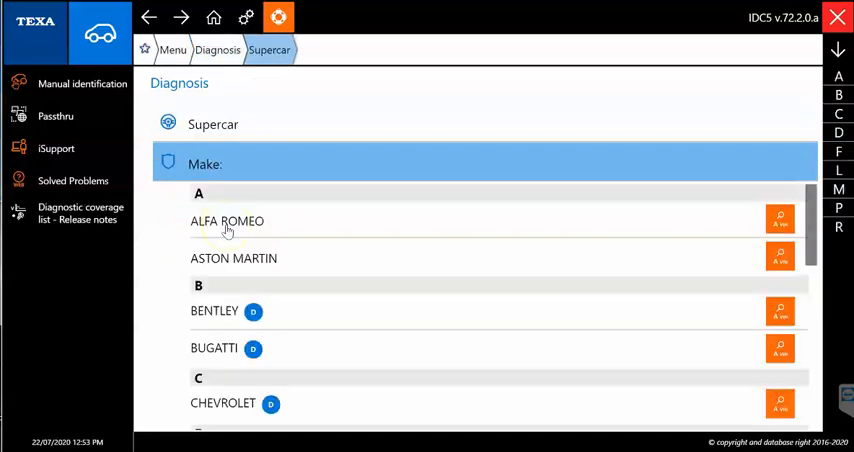
{"action": "mouse_move", "coordinate": [460, 272]}
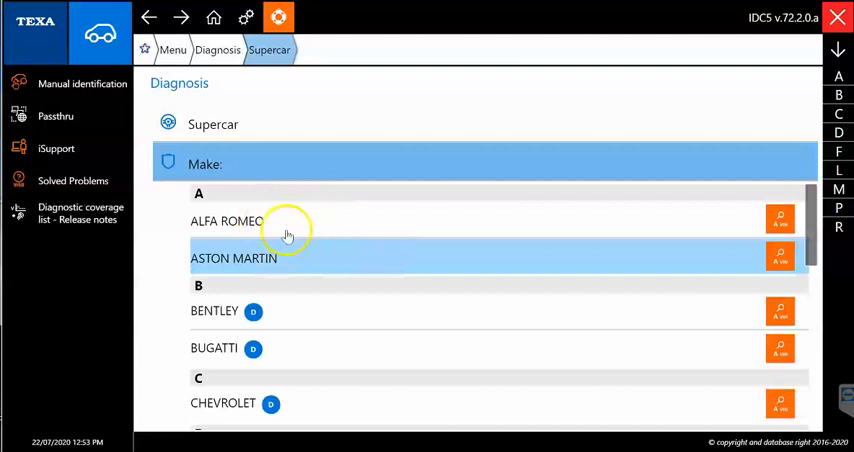
{"action": "mouse_move", "coordinate": [372, 322]}
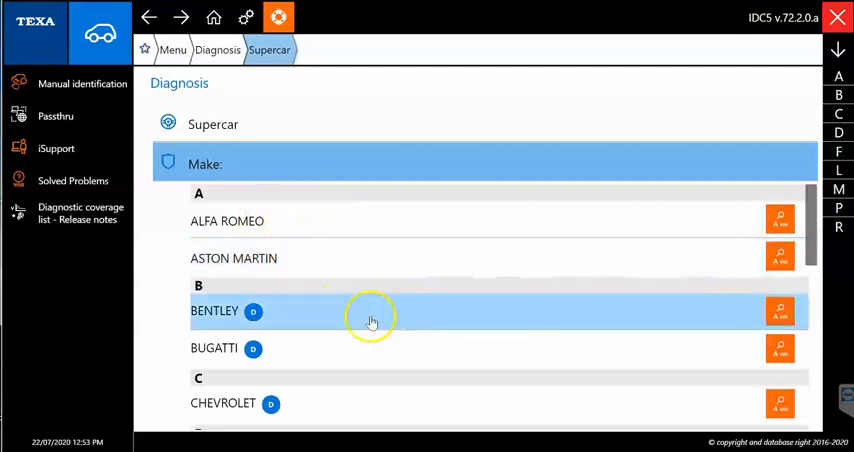
{"action": "mouse_move", "coordinate": [324, 403]}
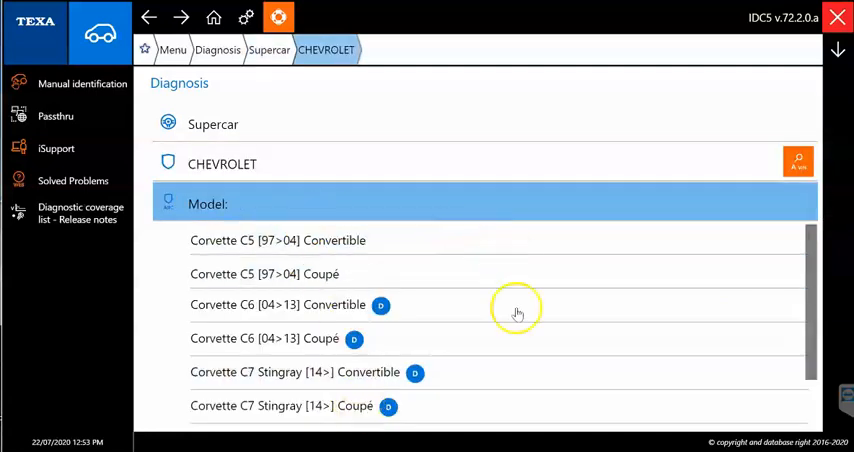
{"action": "scroll", "scroll_direction": "down", "scroll_amount": 3}
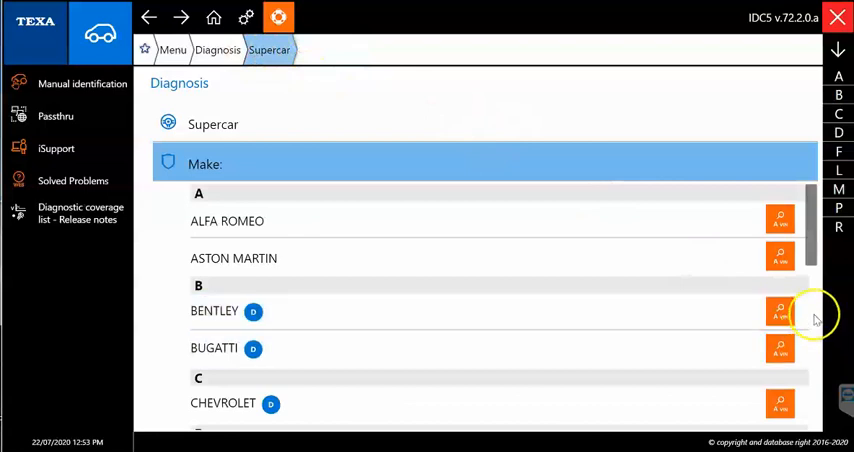
{"action": "scroll", "scroll_direction": "down", "scroll_amount": 3}
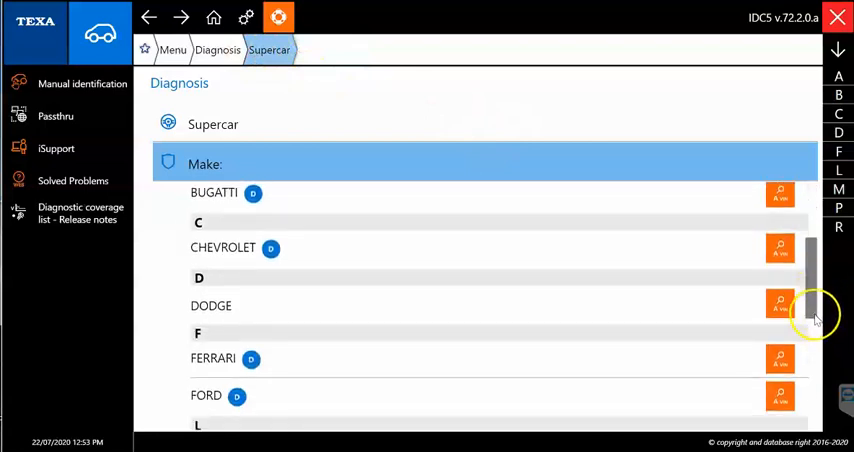
{"action": "scroll", "scroll_direction": "down", "scroll_amount": 3}
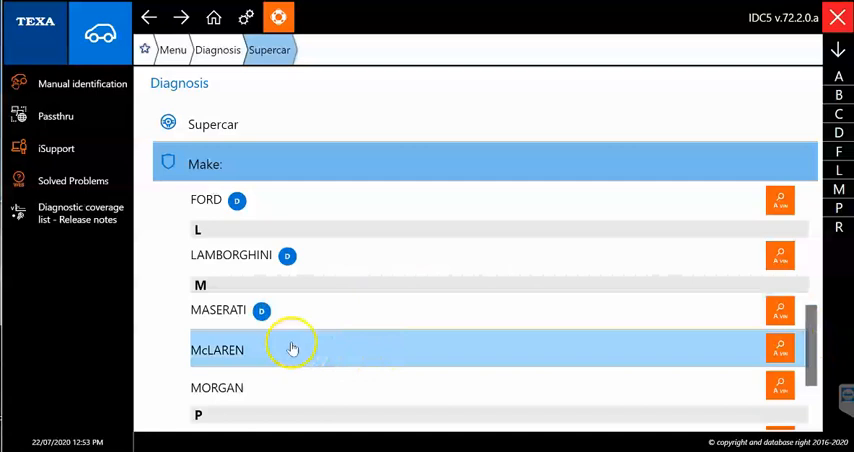
{"action": "scroll", "scroll_direction": "down", "scroll_amount": 3}
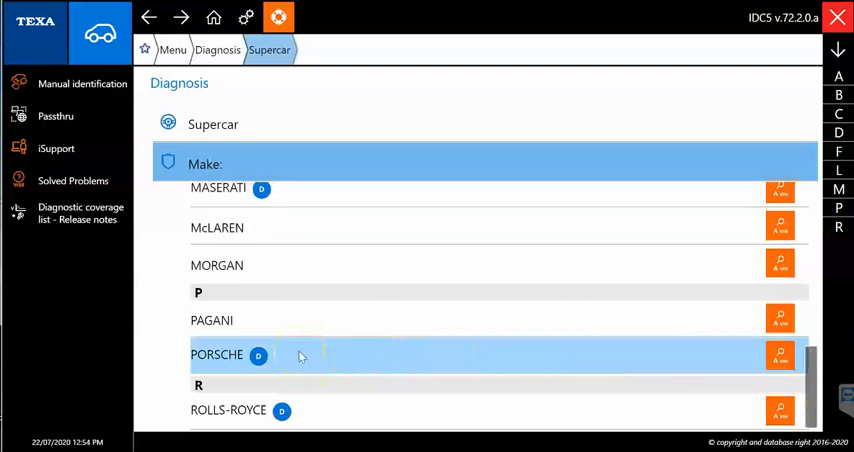
Browse Porsche's model list from 911 down through Cayenne and Cayman
{"action": "left_click", "coordinate": [216, 354]}
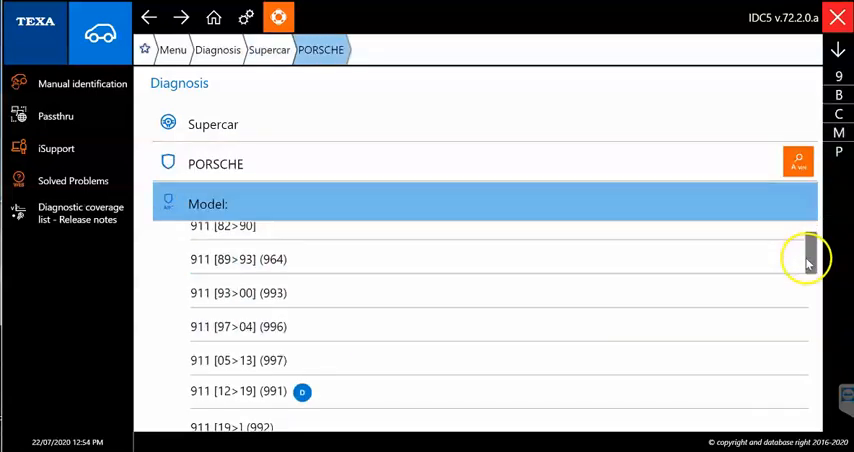
{"action": "left_click", "coordinate": [225, 259]}
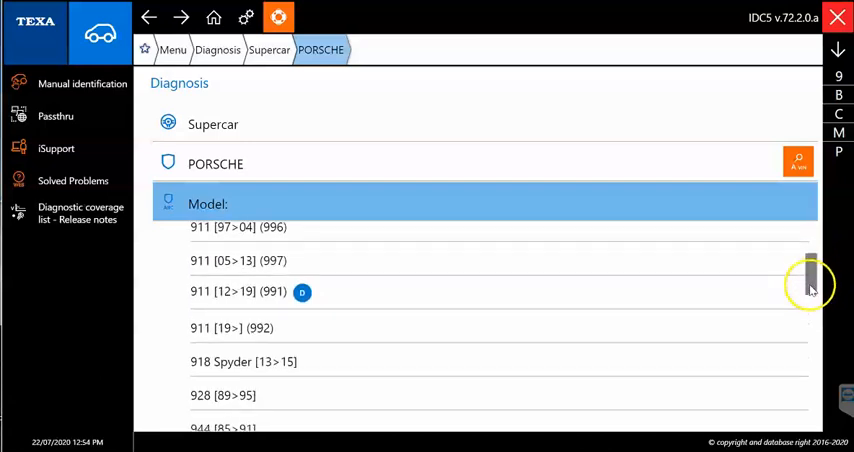
{"action": "scroll", "scroll_direction": "down", "scroll_amount": 3}
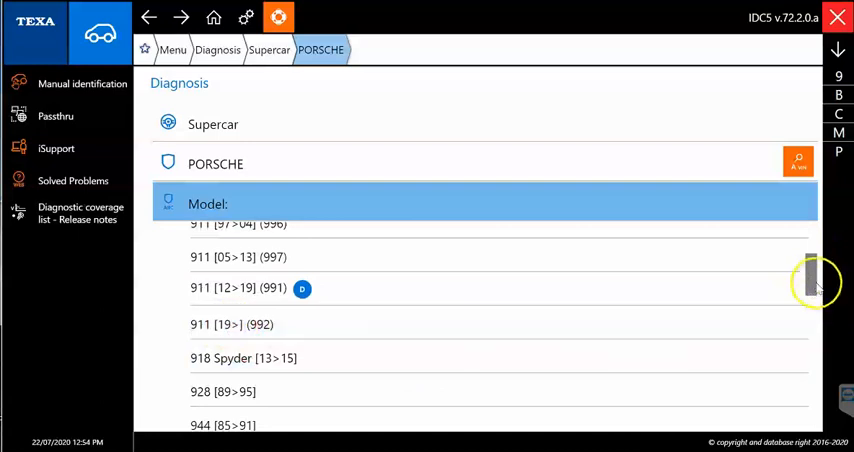
{"action": "scroll", "scroll_direction": "down", "scroll_amount": 3}
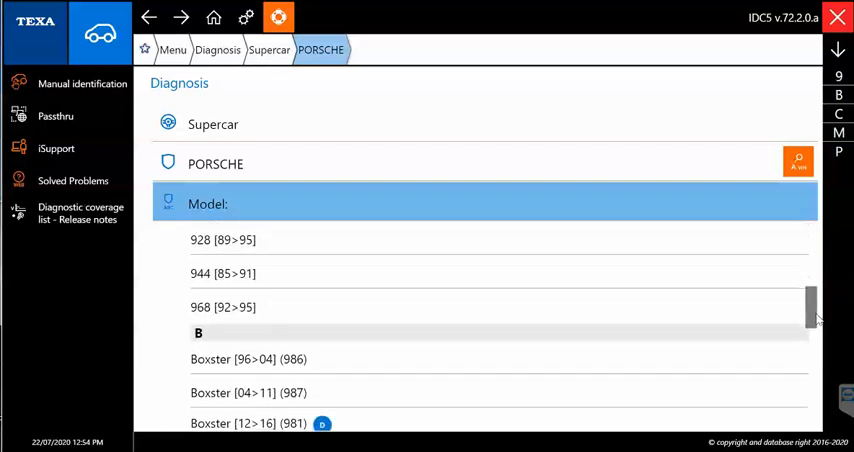
{"action": "scroll", "scroll_direction": "down", "scroll_amount": 3}
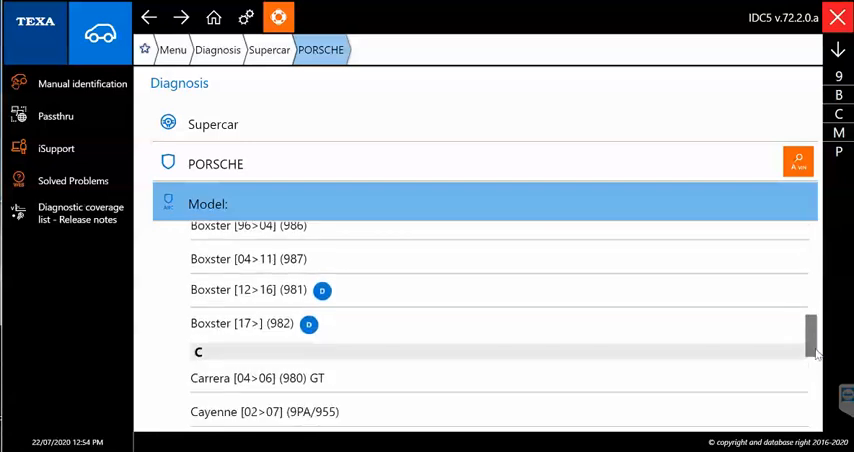
{"action": "scroll", "scroll_direction": "down", "scroll_amount": 3}
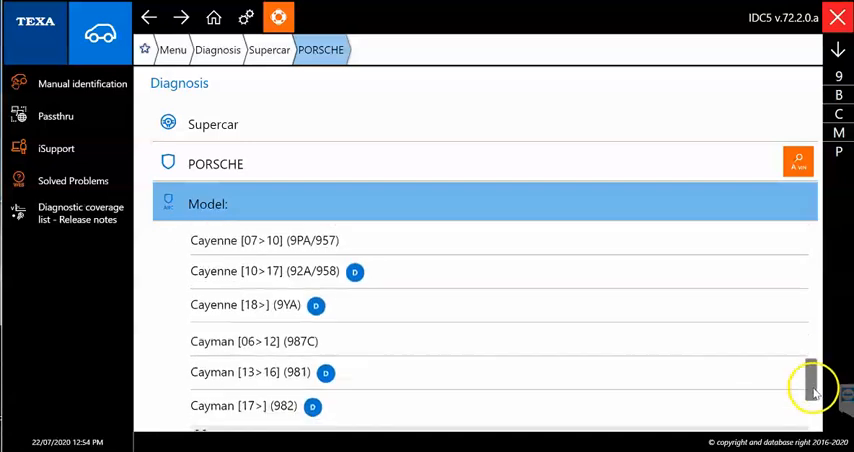
{"action": "scroll", "scroll_direction": "down", "scroll_amount": 3}
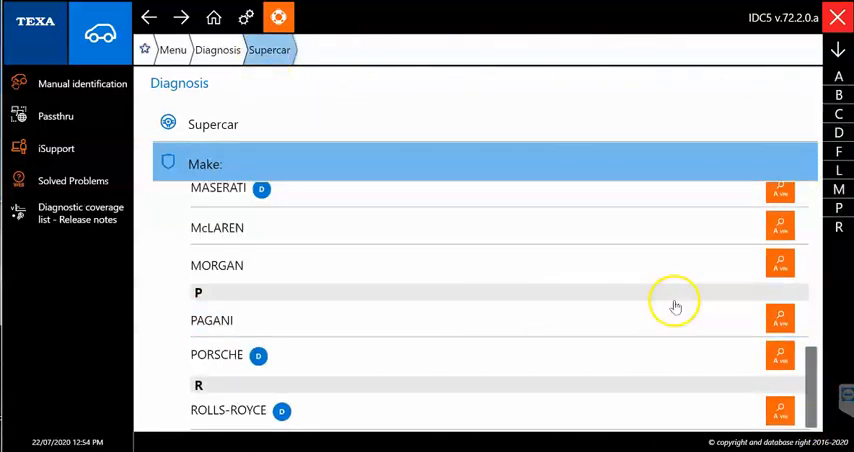
{"action": "mouse_move", "coordinate": [360, 402]}
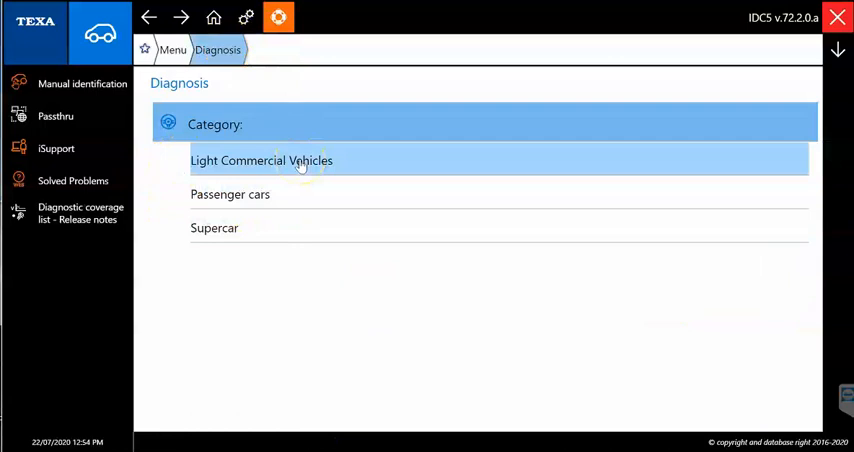
{"action": "left_click", "coordinate": [261, 160]}
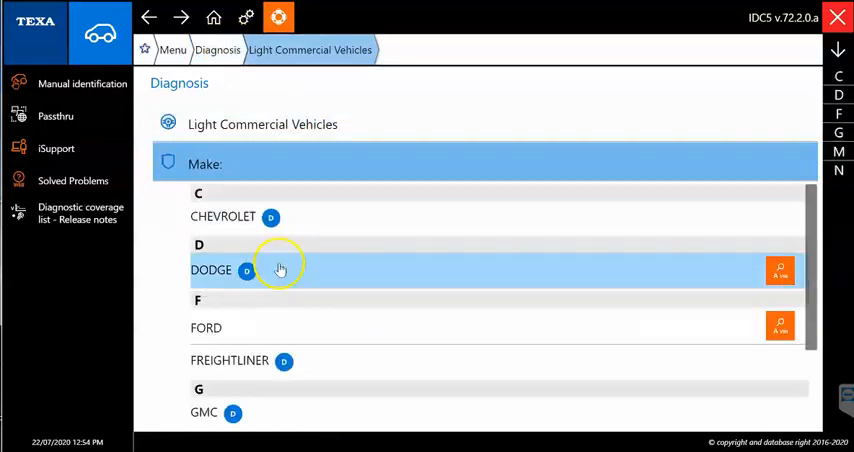
{"action": "mouse_move", "coordinate": [387, 222]}
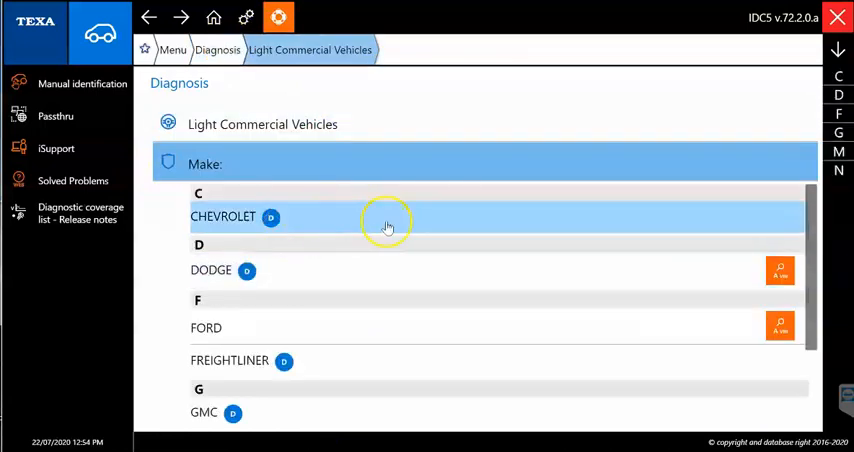
{"action": "left_click", "coordinate": [222, 216]}
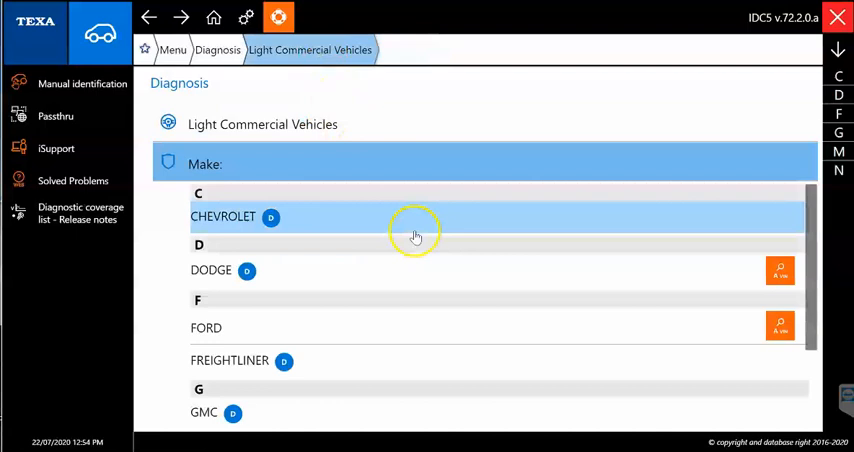
{"action": "left_click", "coordinate": [206, 328]}
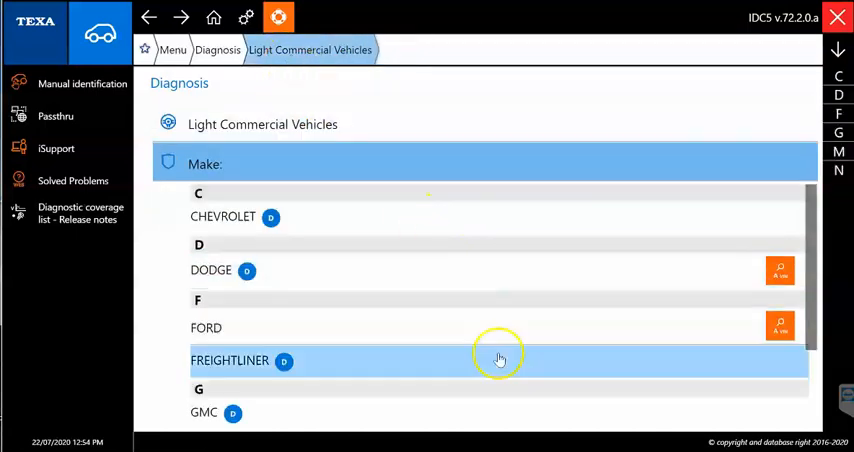
{"action": "left_click", "coordinate": [229, 361]}
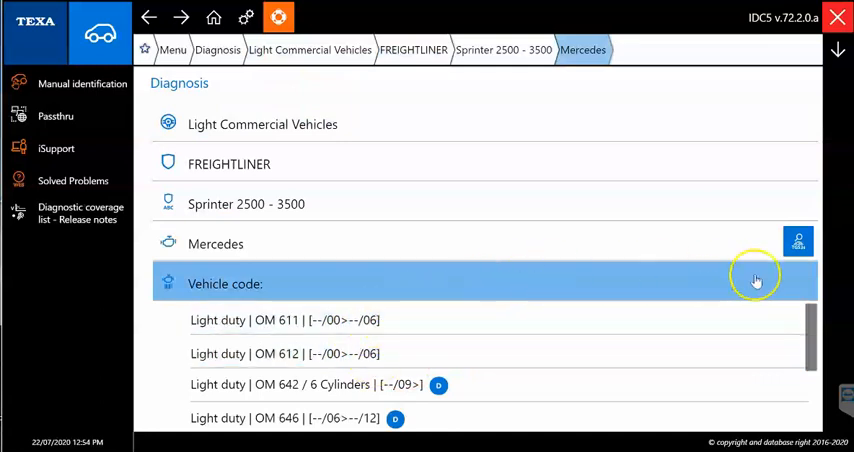
{"action": "scroll", "scroll_direction": "down", "scroll_amount": 3}
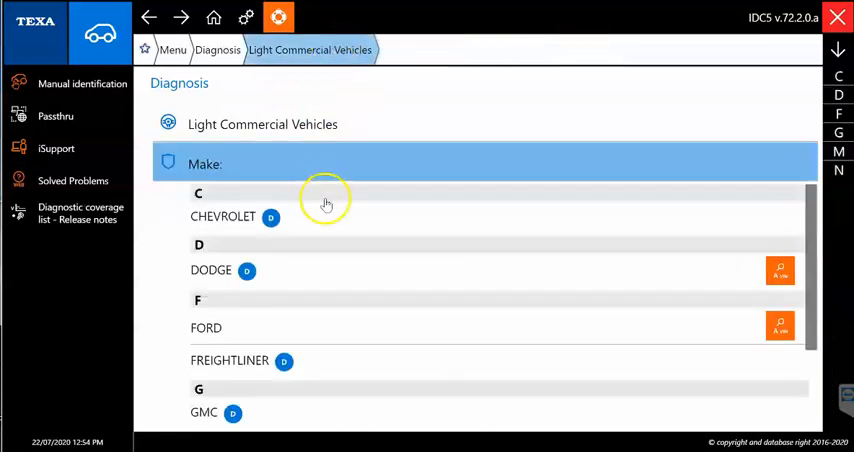
{"action": "scroll", "scroll_direction": "down", "scroll_amount": 3}
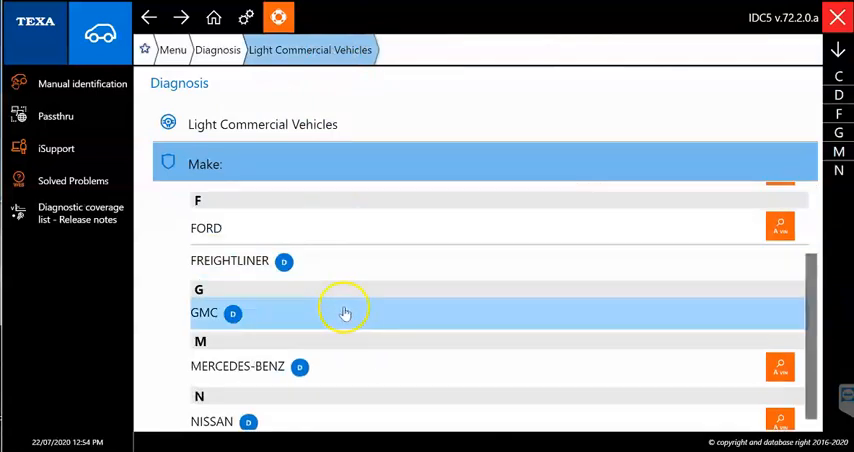
{"action": "scroll", "scroll_direction": "up", "scroll_amount": 3}
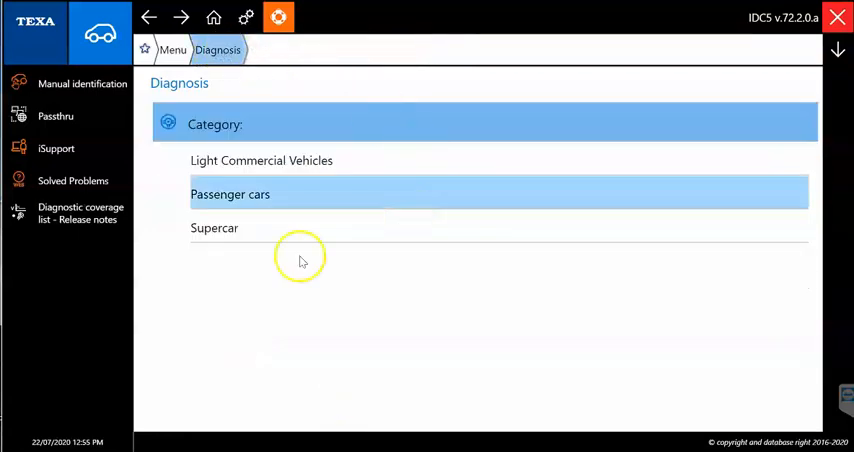
Browse the Passenger cars make list down to Volvo, then select TOYOTA
{"action": "left_click", "coordinate": [229, 194]}
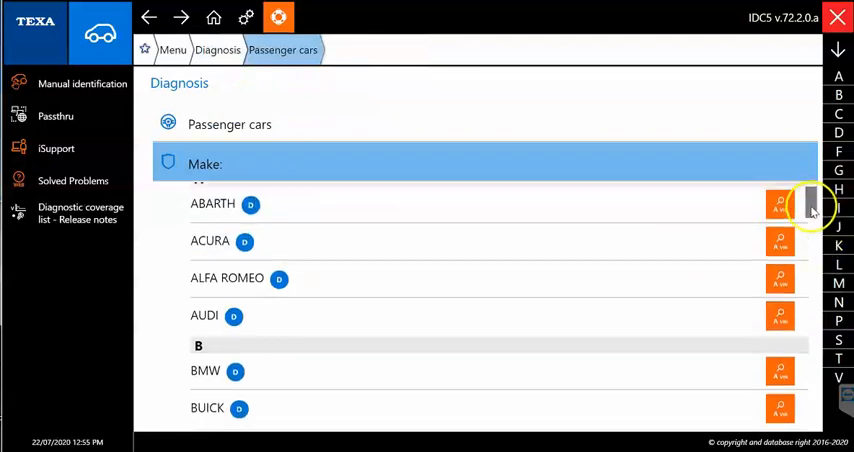
{"action": "scroll", "scroll_direction": "down", "scroll_amount": 3}
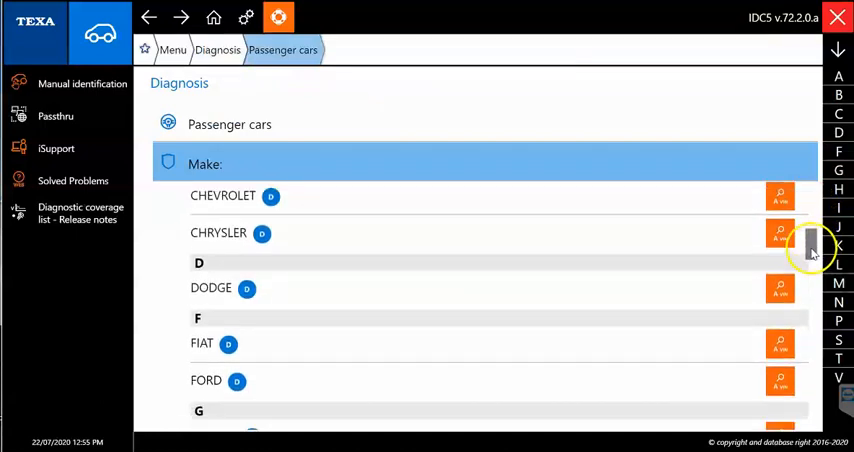
{"action": "scroll", "scroll_direction": "down", "scroll_amount": 3}
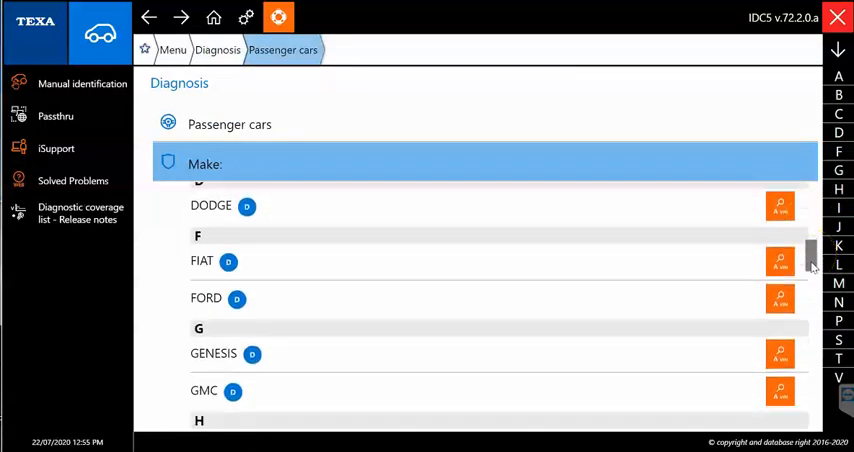
{"action": "scroll", "scroll_direction": "down", "scroll_amount": 3}
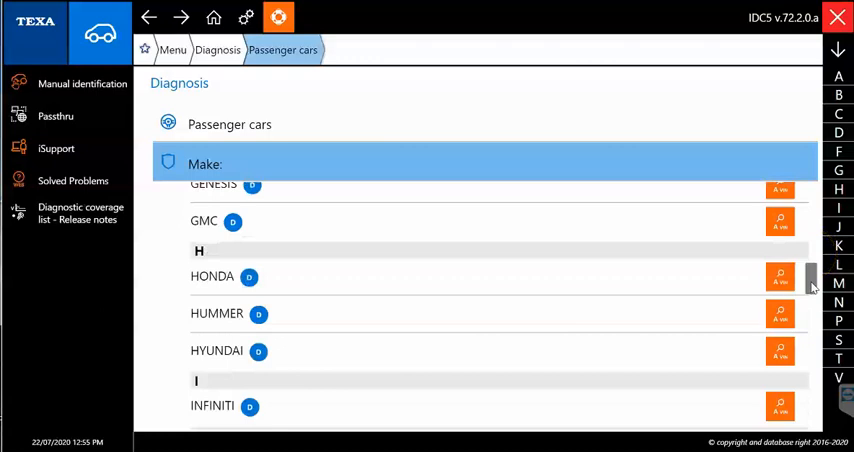
{"action": "scroll", "scroll_direction": "down", "scroll_amount": 3}
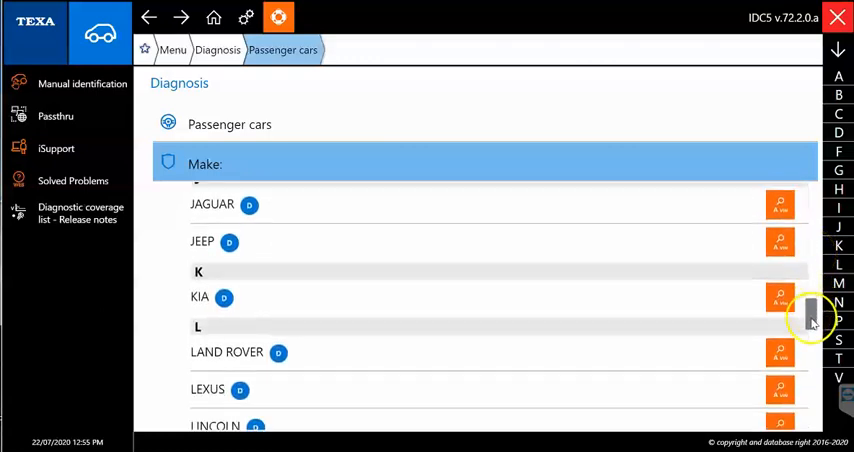
{"action": "scroll", "scroll_direction": "down", "scroll_amount": 3}
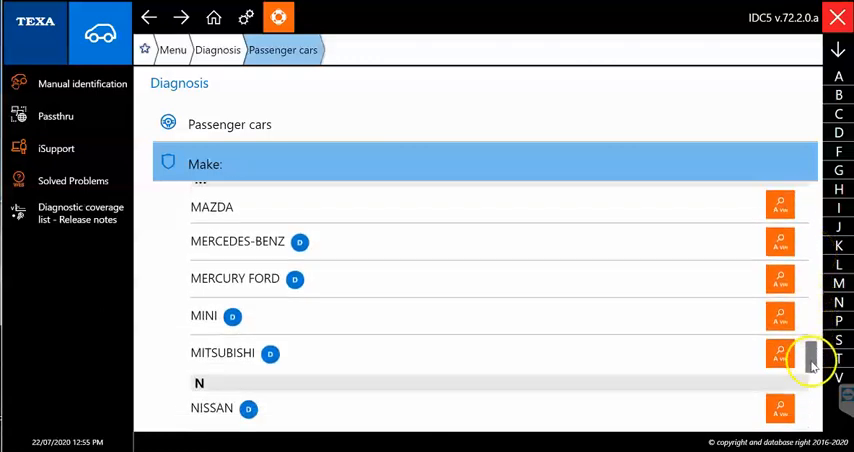
{"action": "scroll", "scroll_direction": "down", "scroll_amount": 3}
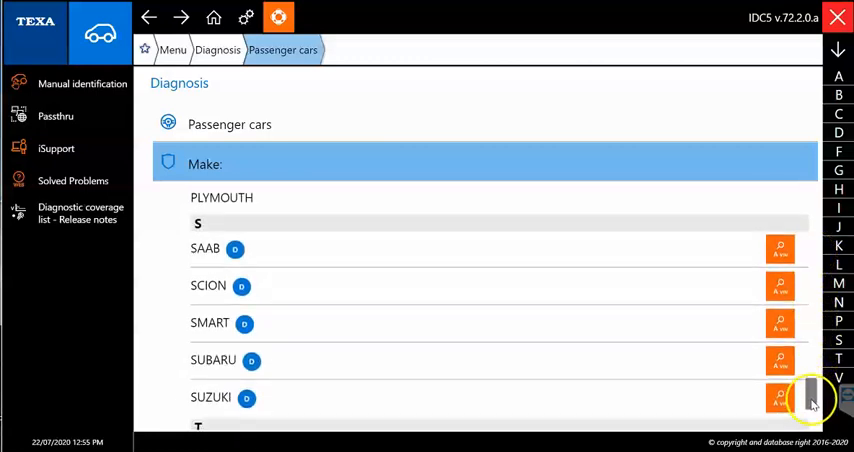
{"action": "scroll", "scroll_direction": "down", "scroll_amount": 3}
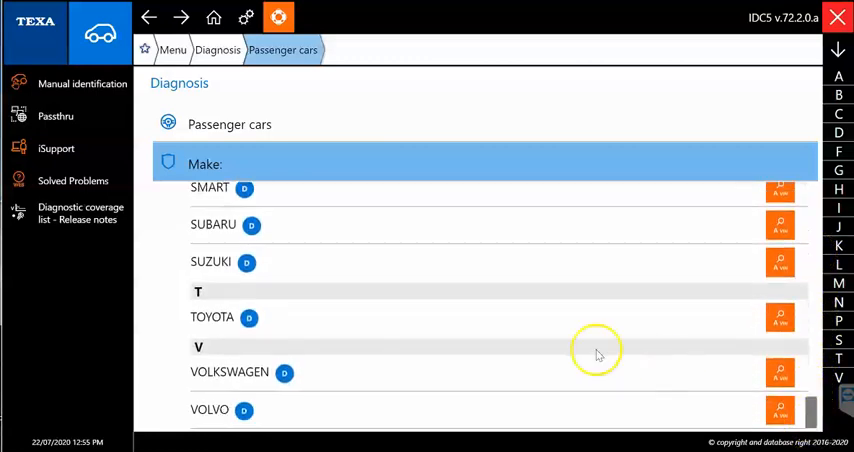
{"action": "left_click", "coordinate": [212, 317]}
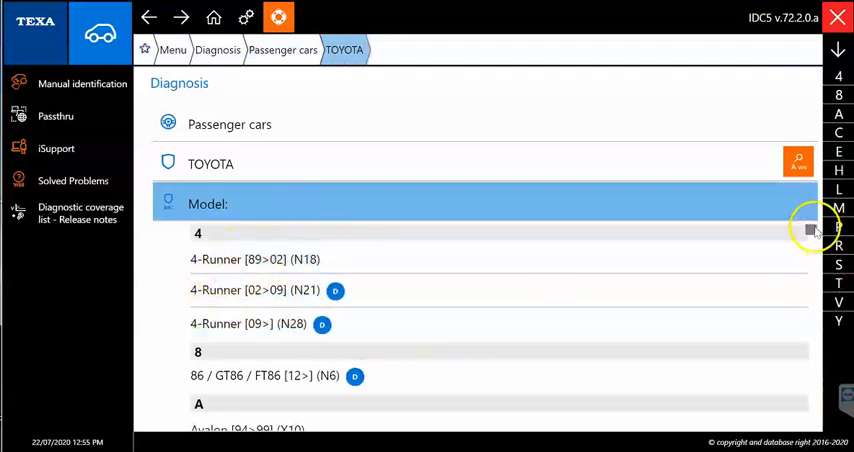
Scroll Toyota's models from Avalon and Camry through Prius to Sienna, Solara and Tacoma
{"action": "scroll", "scroll_direction": "down", "scroll_amount": 3}
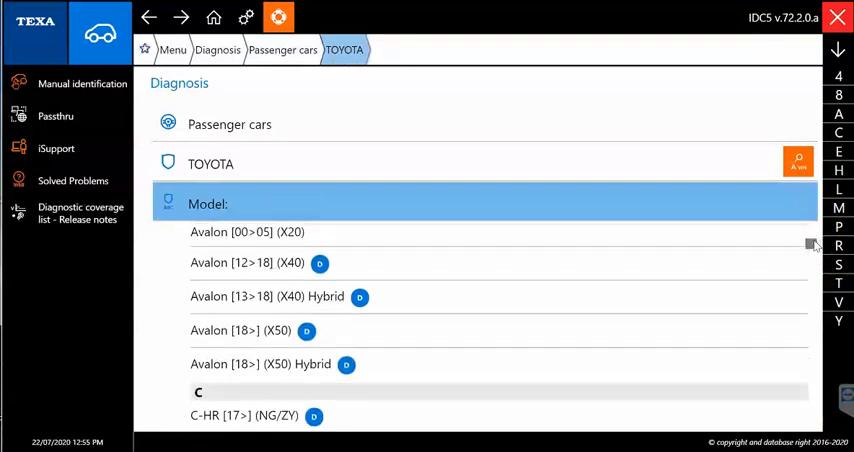
{"action": "scroll", "scroll_direction": "down", "scroll_amount": 3}
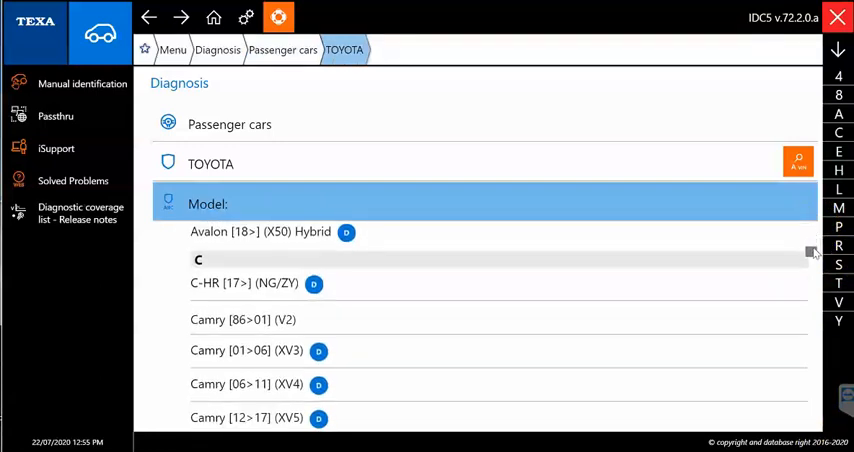
{"action": "scroll", "scroll_direction": "down", "scroll_amount": 3}
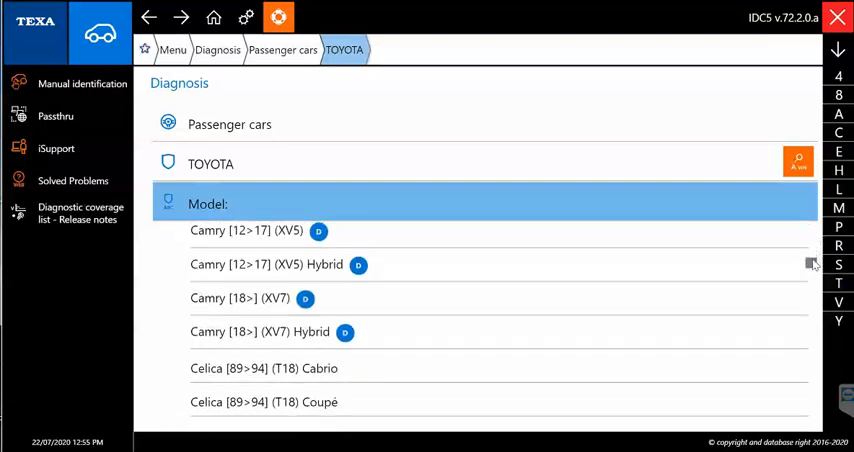
{"action": "scroll", "scroll_direction": "down", "scroll_amount": 3}
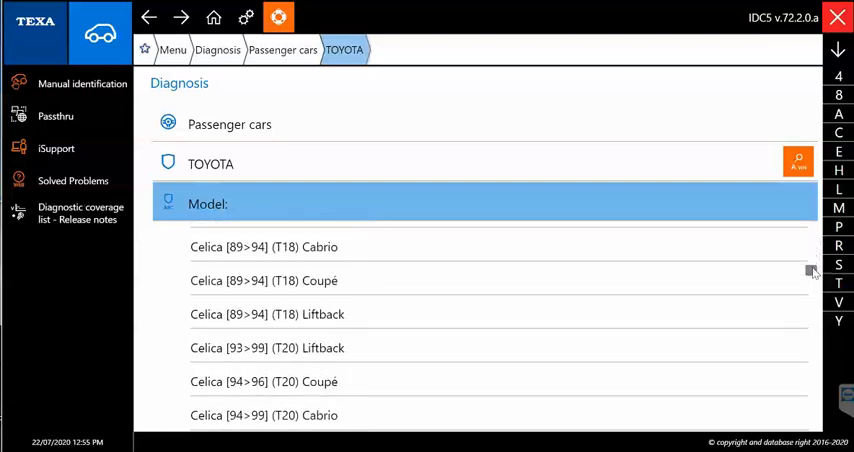
{"action": "scroll", "scroll_direction": "down", "scroll_amount": 3}
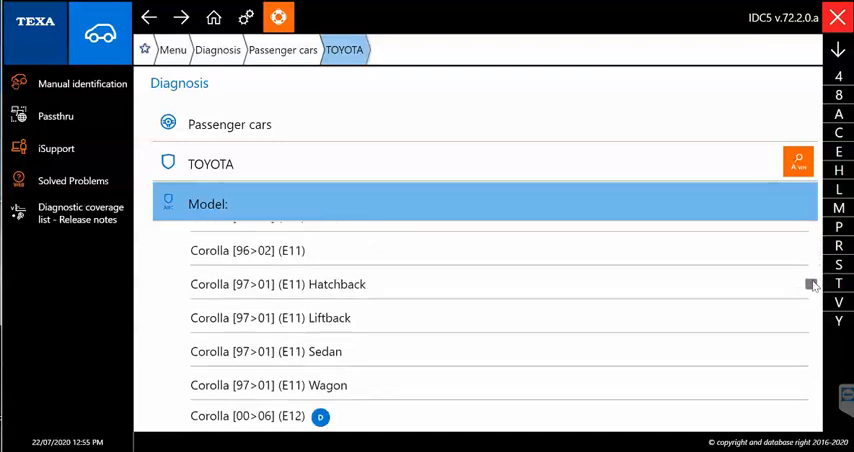
{"action": "scroll", "scroll_direction": "down", "scroll_amount": 3}
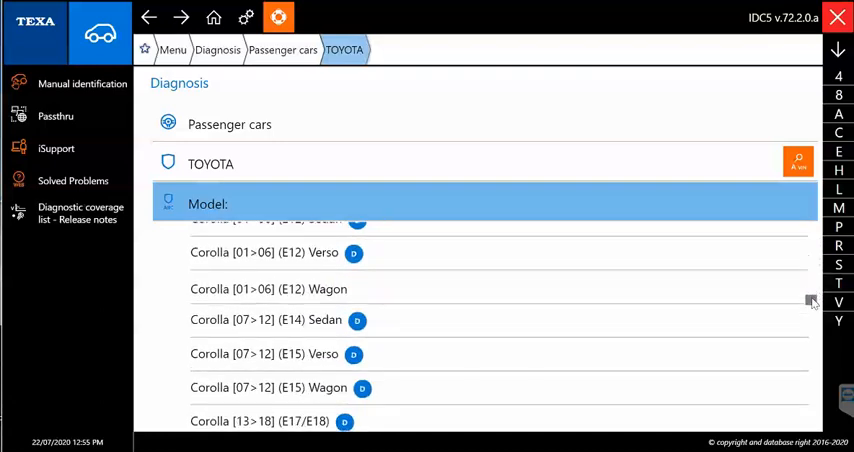
{"action": "scroll", "scroll_direction": "down", "scroll_amount": 3}
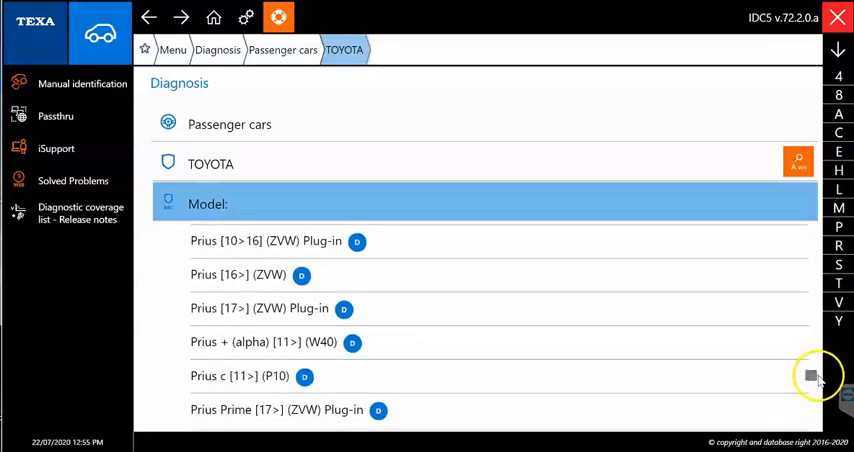
{"action": "scroll", "scroll_direction": "down", "scroll_amount": 3}
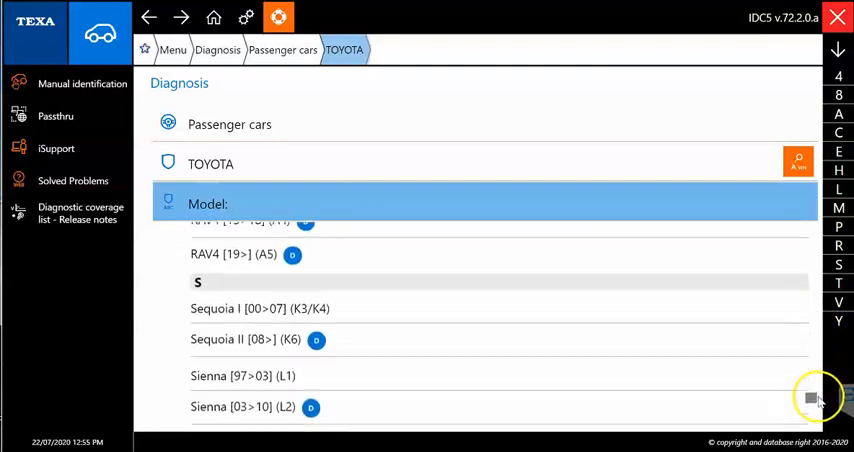
{"action": "scroll", "scroll_direction": "down", "scroll_amount": 3}
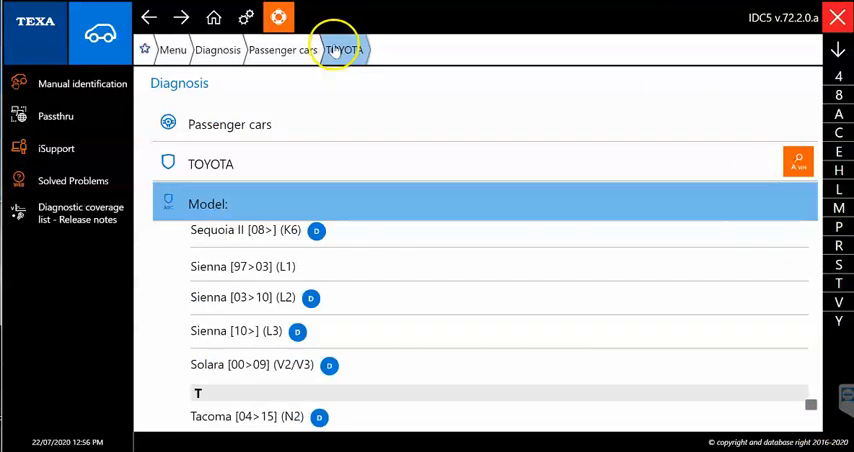
{"action": "mouse_move", "coordinate": [780, 25]}
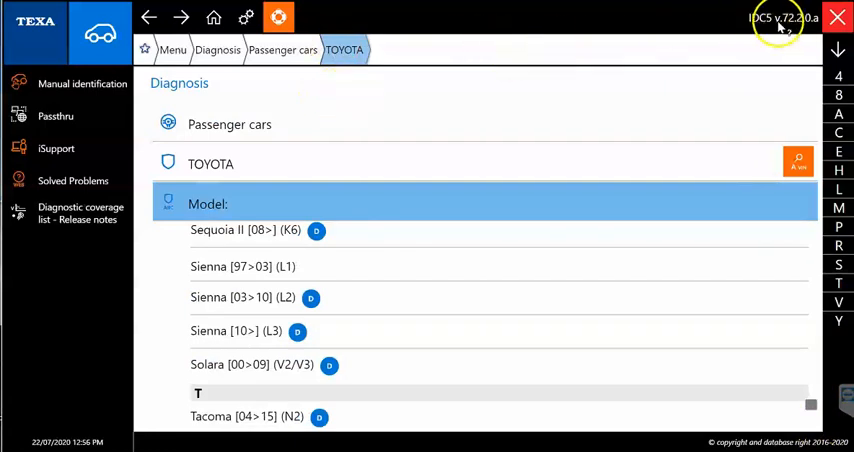
{"action": "mouse_move", "coordinate": [675, 104]}
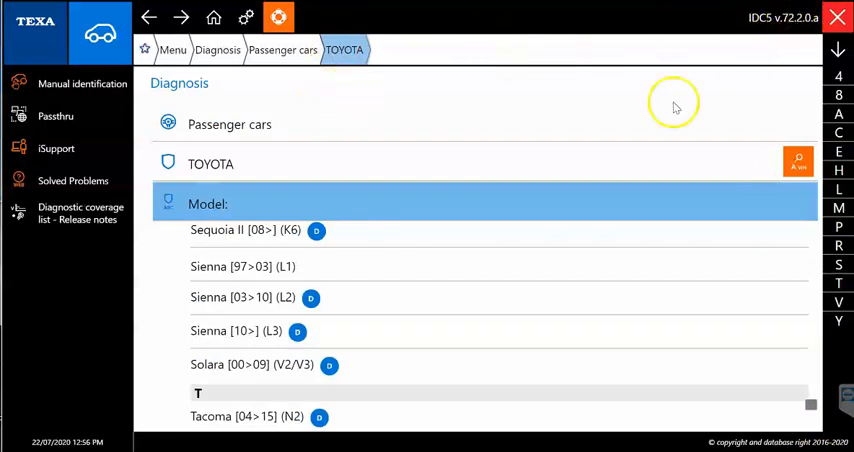
{"action": "mouse_move", "coordinate": [510, 110]}
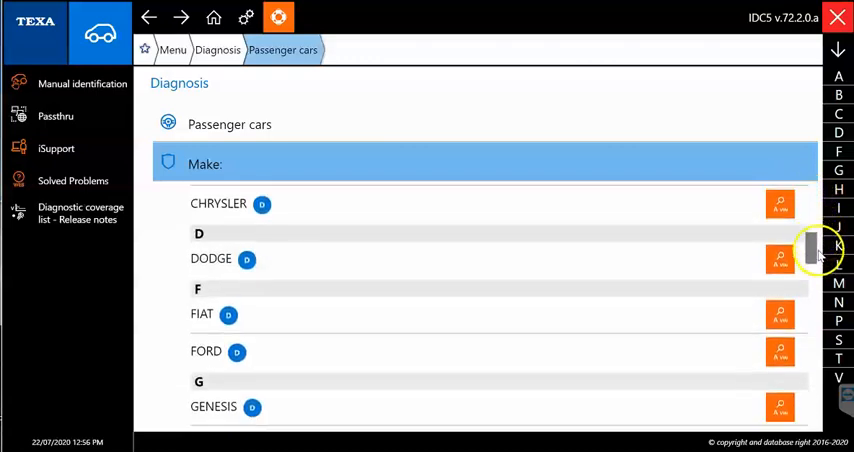
Select FIAT and its 500X [15>] (334) model to reach the engine list
{"action": "left_click", "coordinate": [201, 313]}
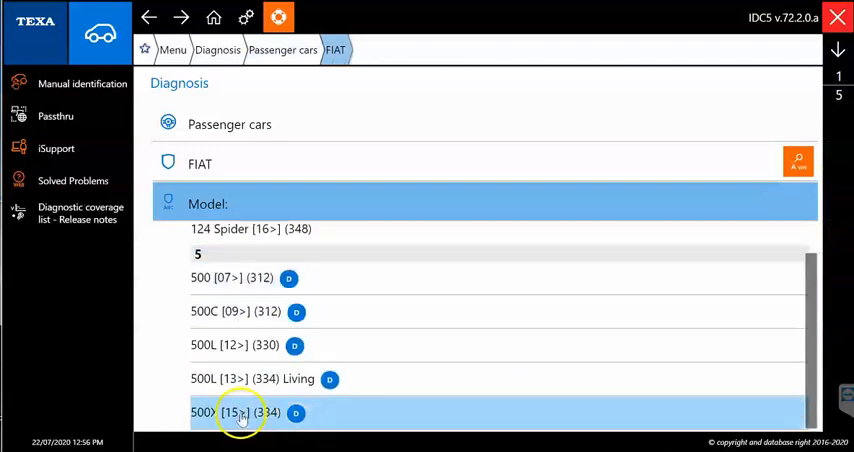
{"action": "left_click", "coordinate": [240, 412]}
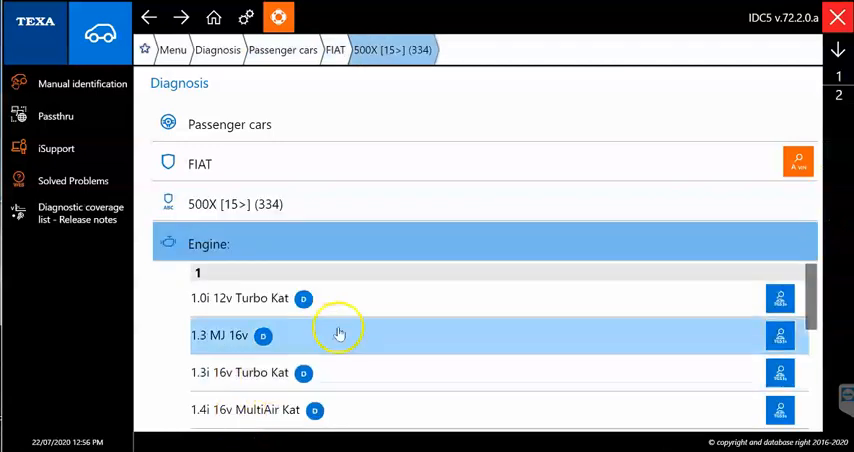
{"action": "scroll", "scroll_direction": "down", "scroll_amount": 3}
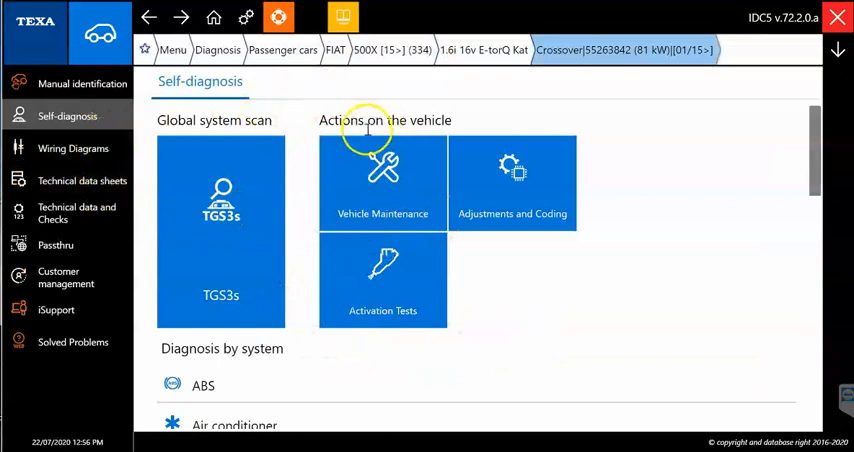
{"action": "mouse_move", "coordinate": [335, 178]}
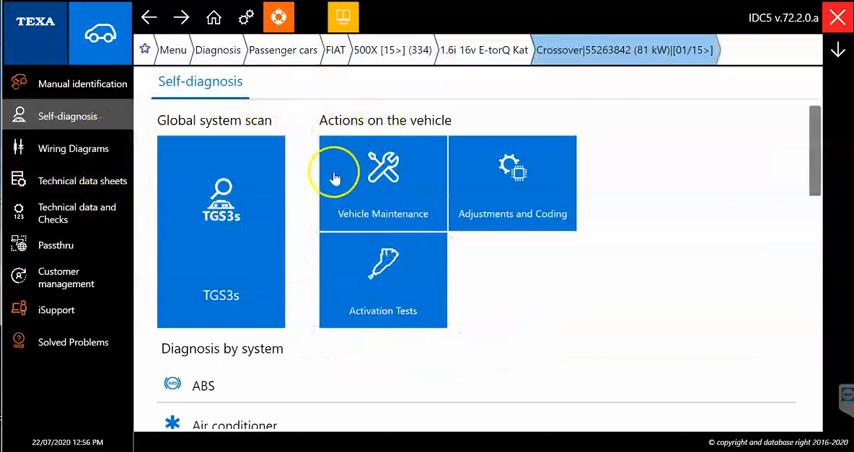
{"action": "mouse_move", "coordinate": [303, 194]}
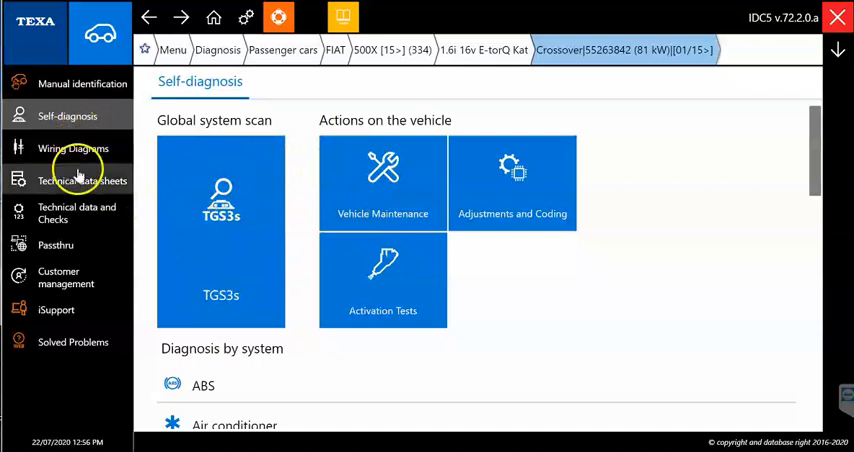
{"action": "mouse_move", "coordinate": [75, 180]}
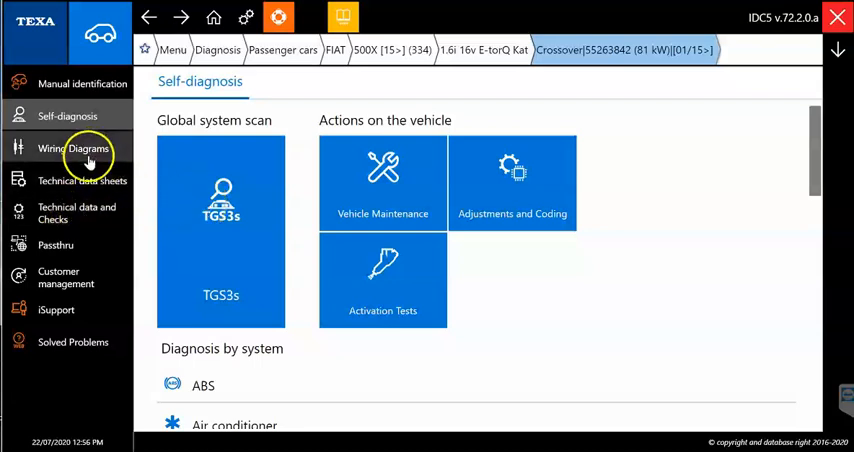
{"action": "mouse_move", "coordinate": [88, 160]}
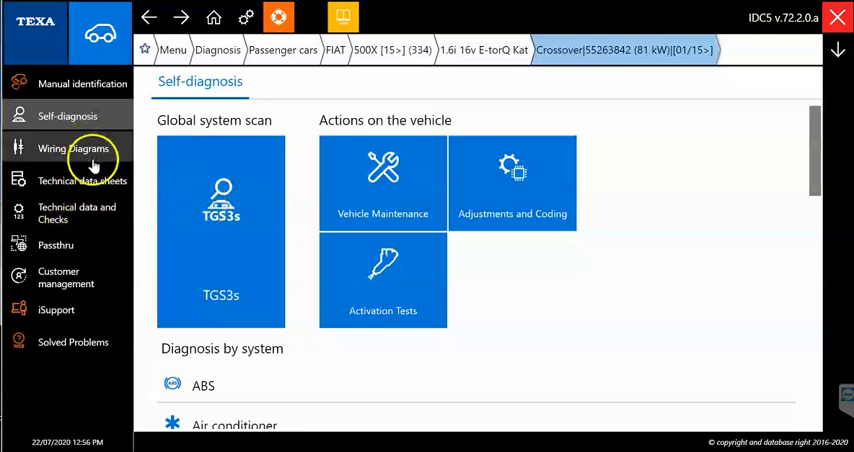
{"action": "mouse_move", "coordinate": [220, 213]}
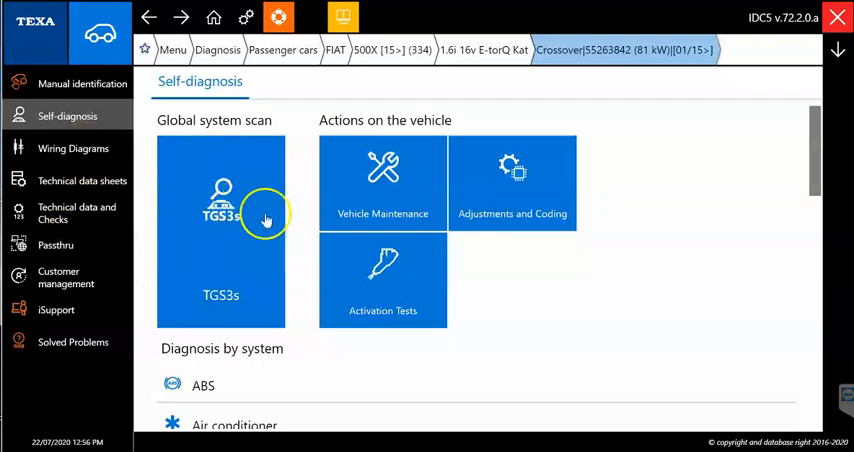
{"action": "mouse_move", "coordinate": [480, 195]}
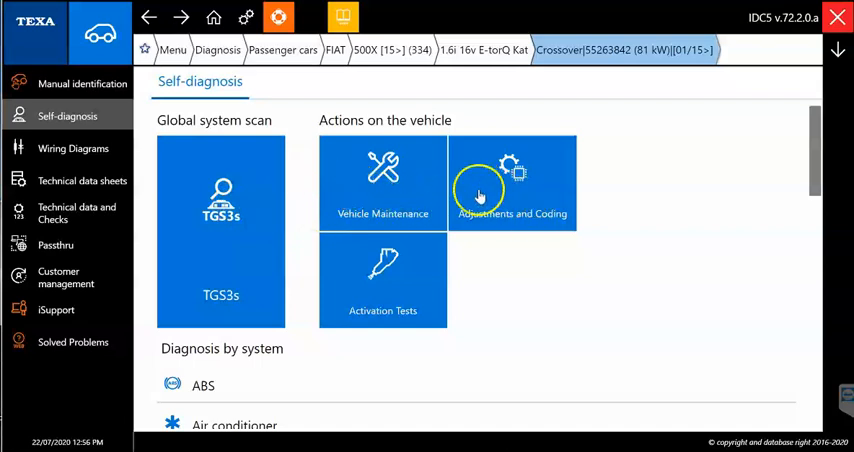
{"action": "mouse_move", "coordinate": [390, 290]}
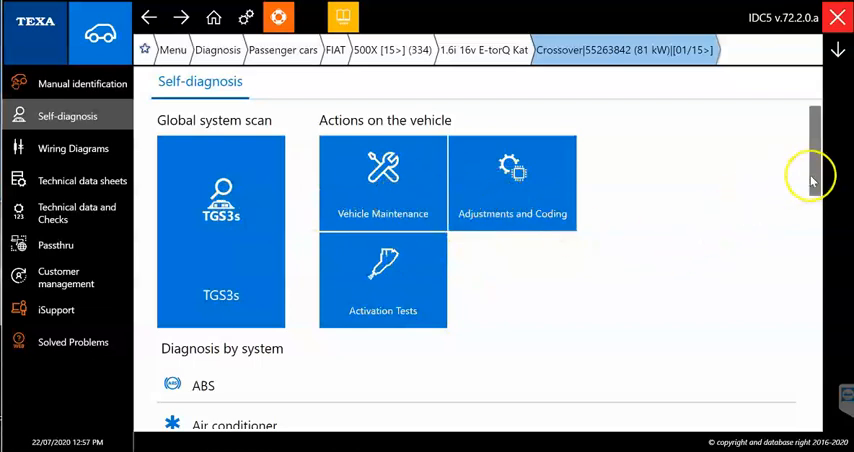
Scroll the Fiat 500X system list to the end, reaching Tire pressure with its Radio Frequency Hub
{"action": "scroll", "scroll_direction": "down", "scroll_amount": 3}
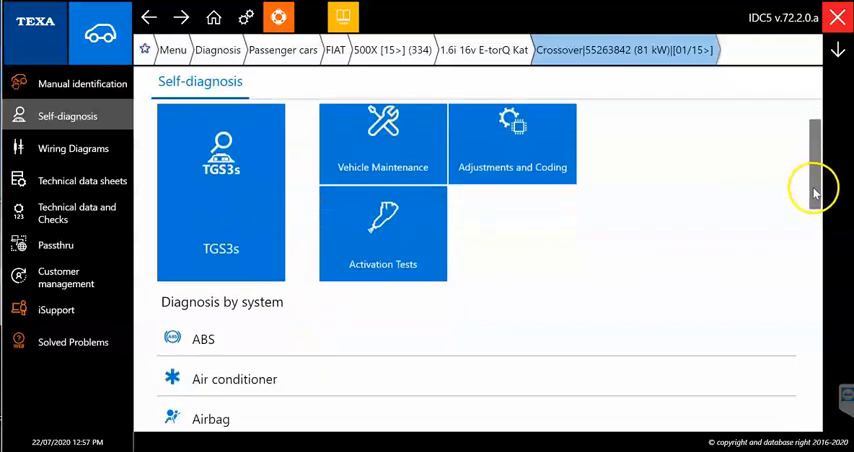
{"action": "scroll", "scroll_direction": "down", "scroll_amount": 3}
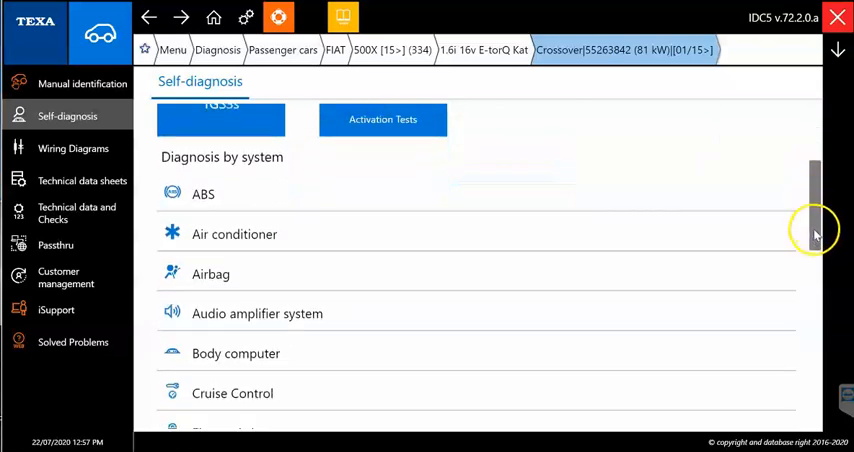
{"action": "scroll", "scroll_direction": "down", "scroll_amount": 3}
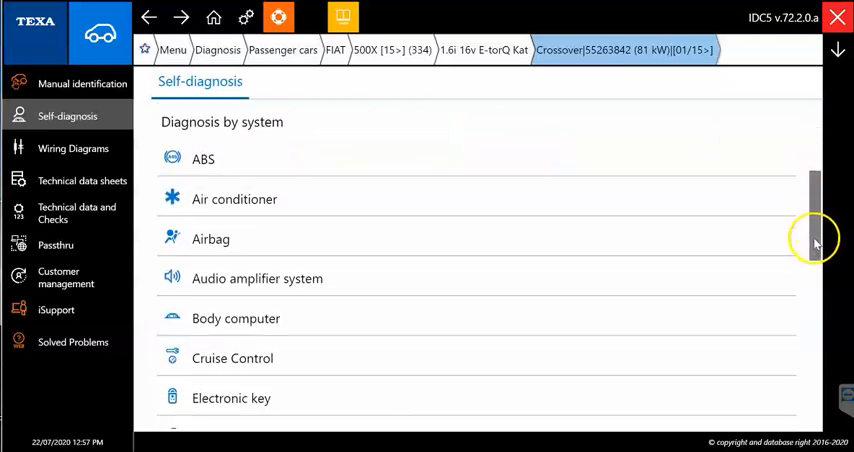
{"action": "scroll", "scroll_direction": "down", "scroll_amount": 3}
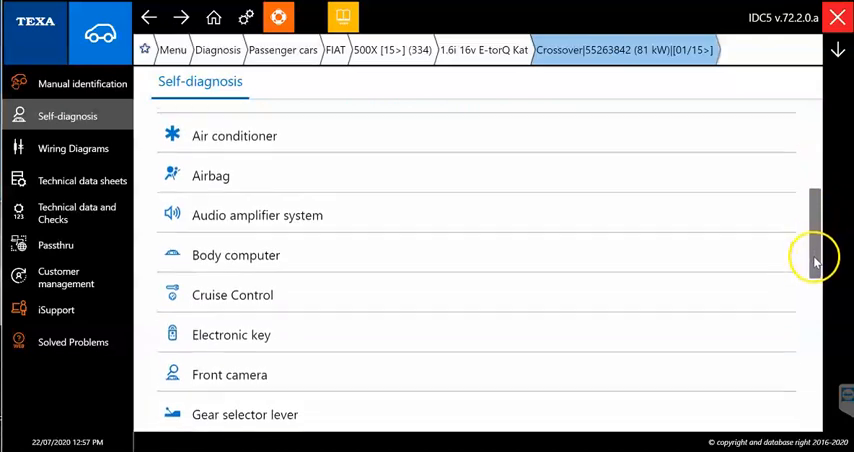
{"action": "scroll", "scroll_direction": "down", "scroll_amount": 3}
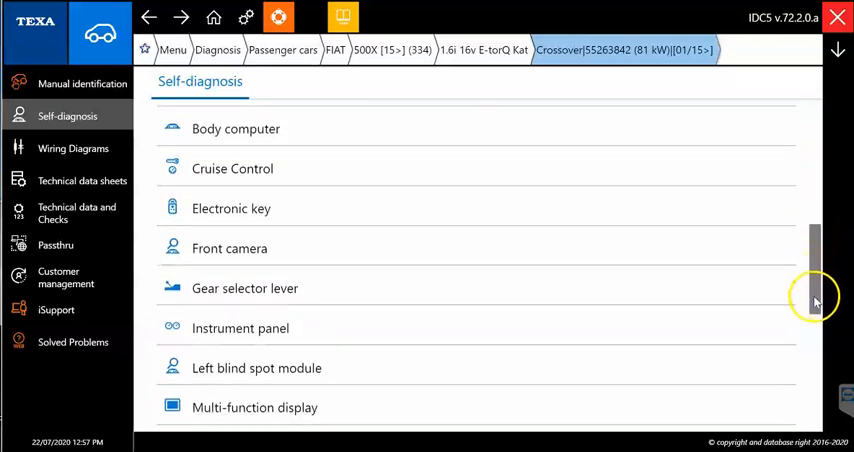
{"action": "scroll", "scroll_direction": "down", "scroll_amount": 3}
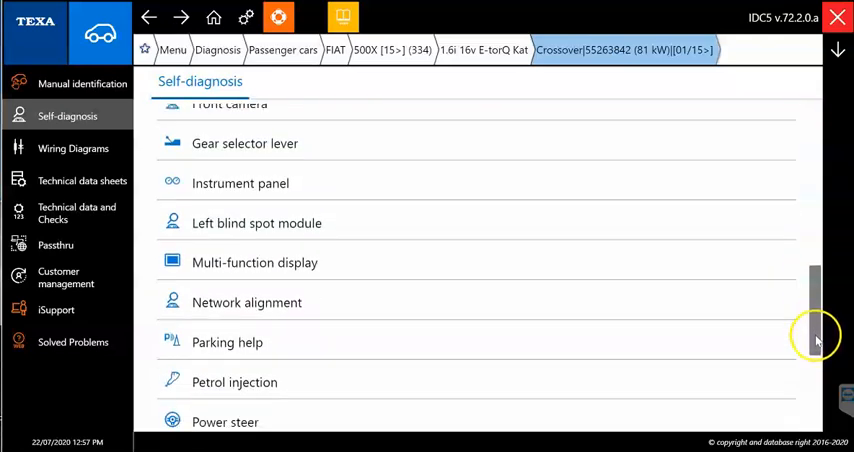
{"action": "scroll", "scroll_direction": "down", "scroll_amount": 3}
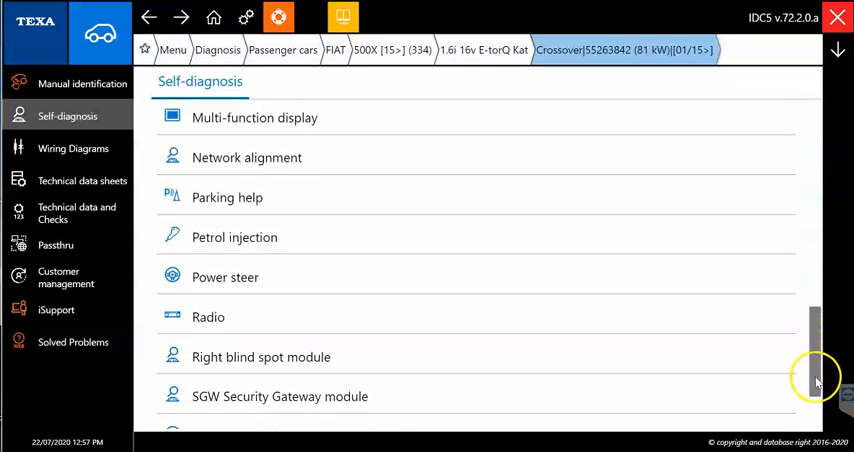
{"action": "scroll", "scroll_direction": "down", "scroll_amount": 3}
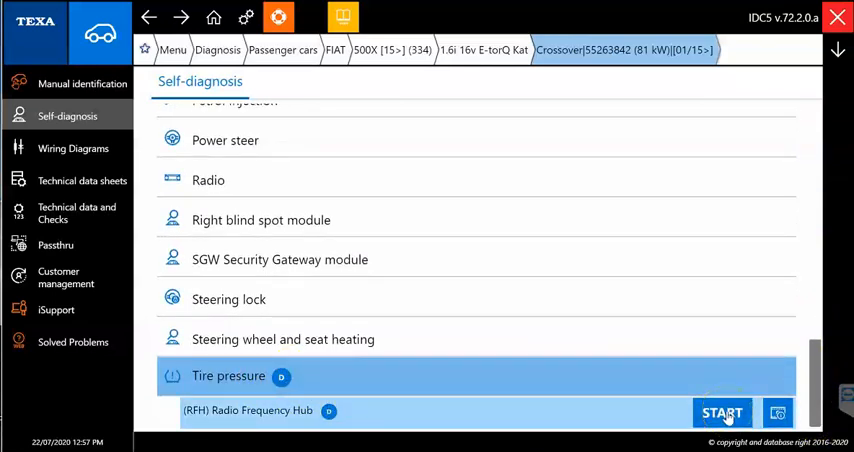
Start the Radio Frequency Hub diagnosis and cancel the start-up mode dialog
{"action": "left_click", "coordinate": [722, 412]}
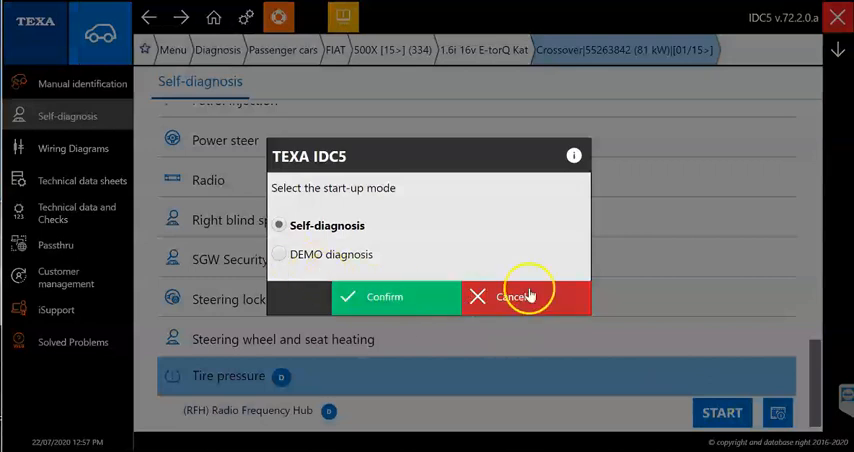
{"action": "left_click", "coordinate": [515, 296]}
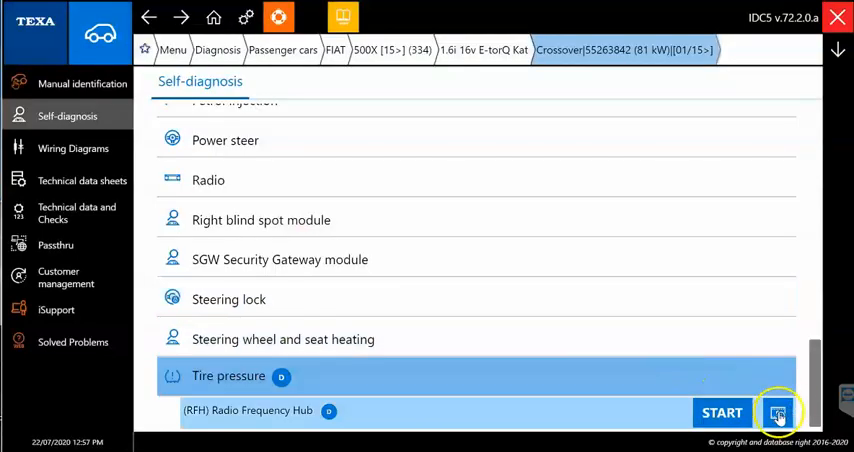
View the hub's connection information with the Navigator Nano interface and interior connector location
{"action": "left_click", "coordinate": [777, 412]}
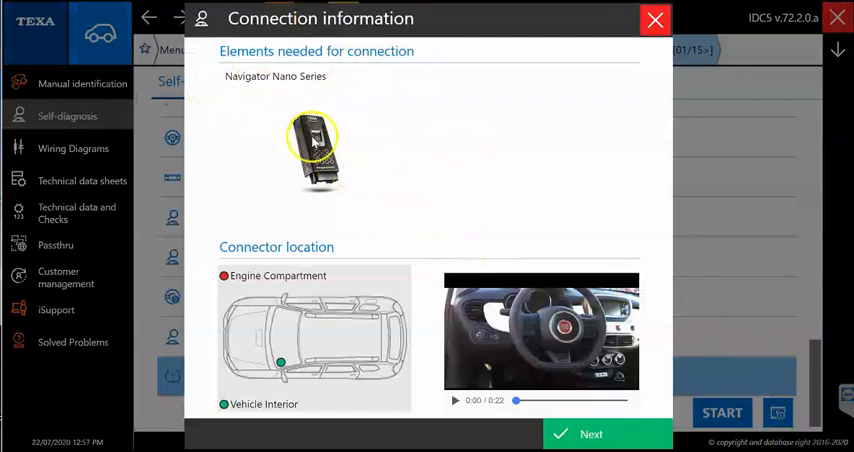
{"action": "mouse_move", "coordinate": [366, 208]}
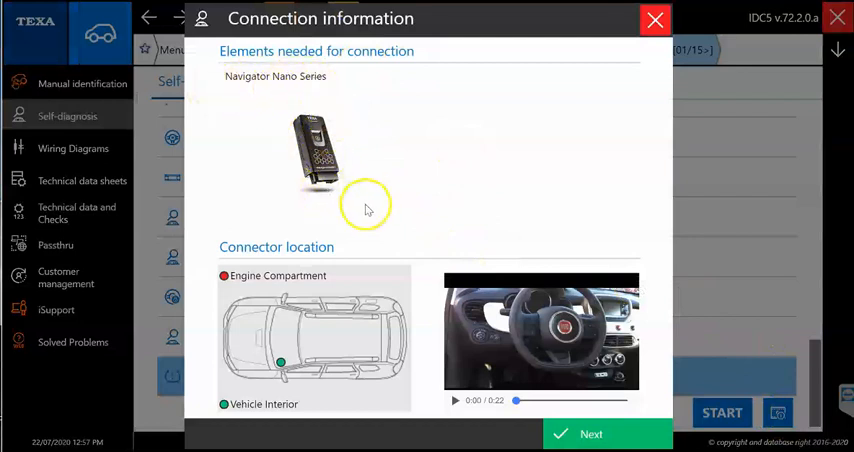
{"action": "mouse_move", "coordinate": [322, 186]}
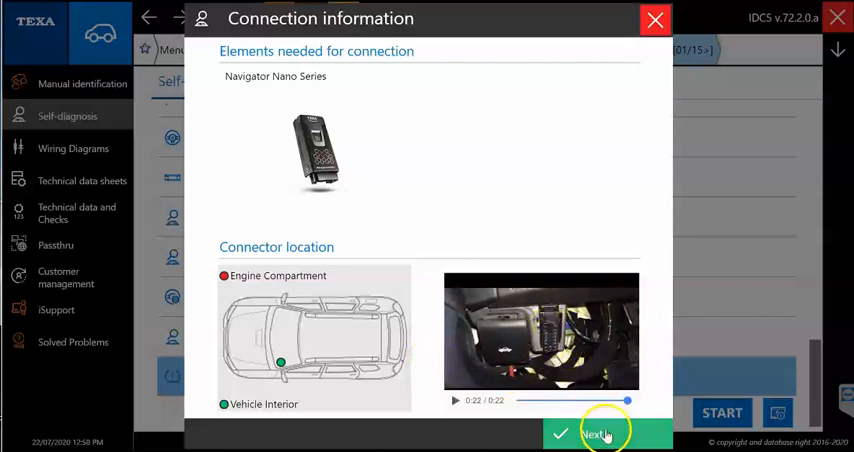
Connect to the hub, confirm FAULTS reports no codes, then move to PARAMETERS
{"action": "left_click", "coordinate": [597, 434]}
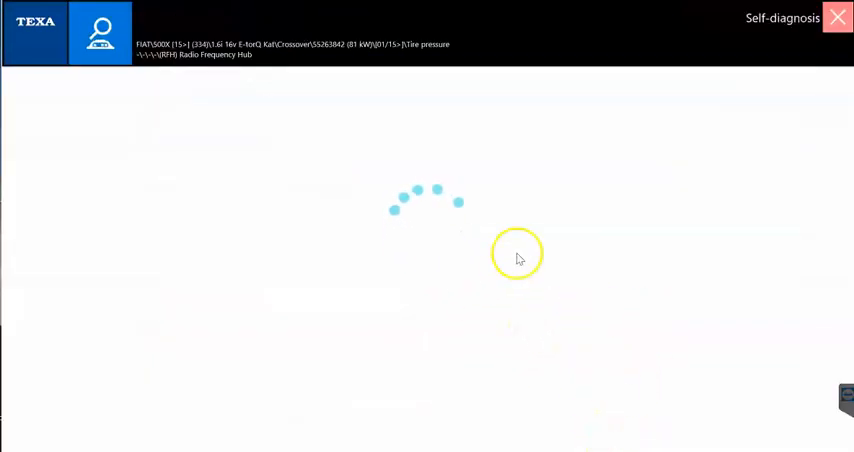
{"action": "mouse_move", "coordinate": [434, 222]}
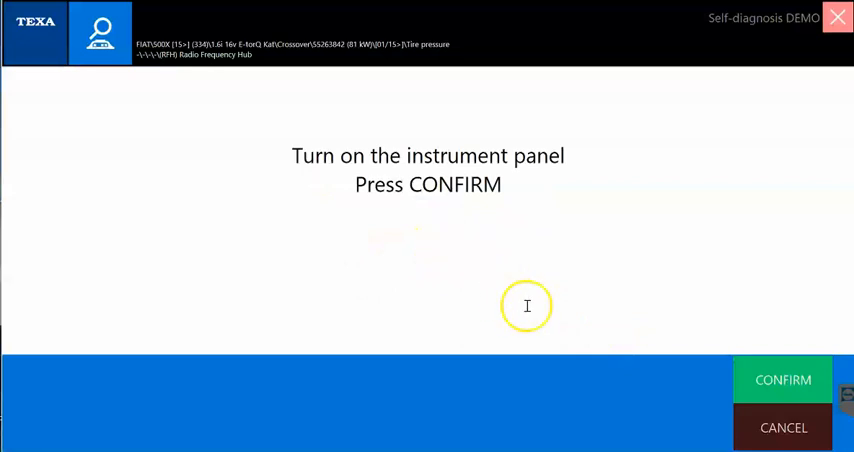
{"action": "mouse_move", "coordinate": [355, 177]}
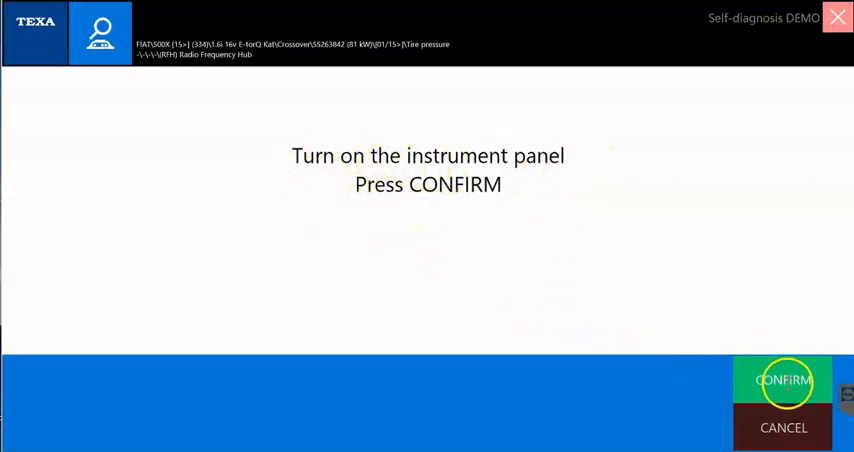
{"action": "left_click", "coordinate": [783, 380]}
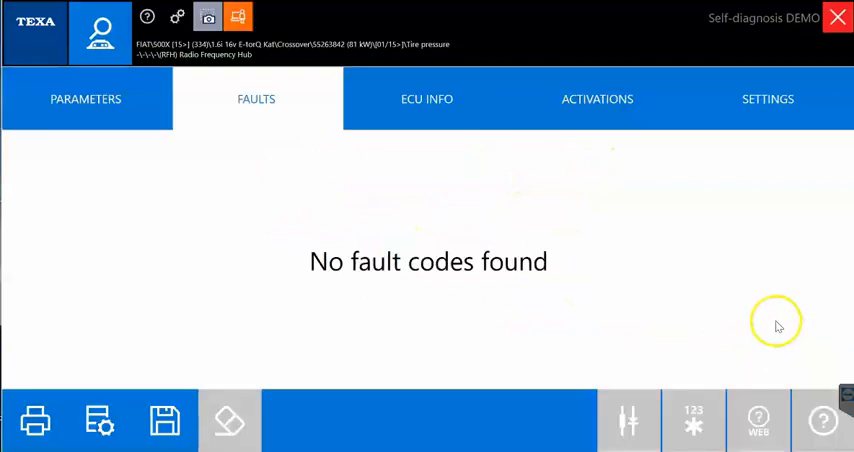
{"action": "mouse_move", "coordinate": [294, 202]}
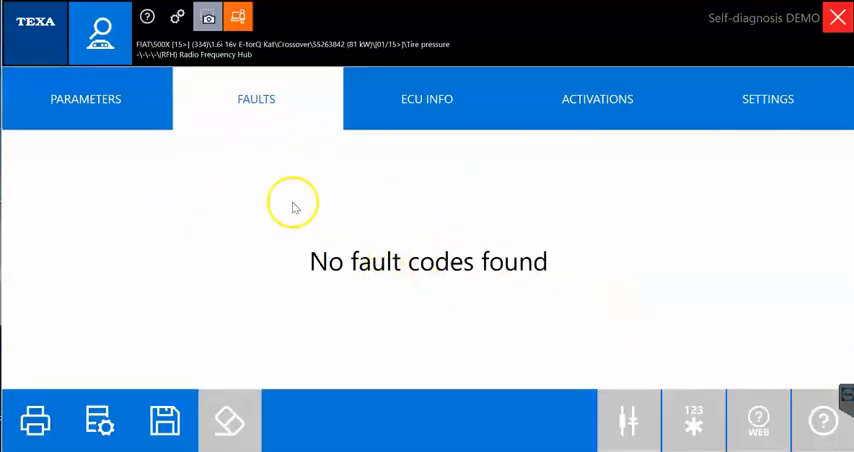
{"action": "mouse_move", "coordinate": [265, 80]}
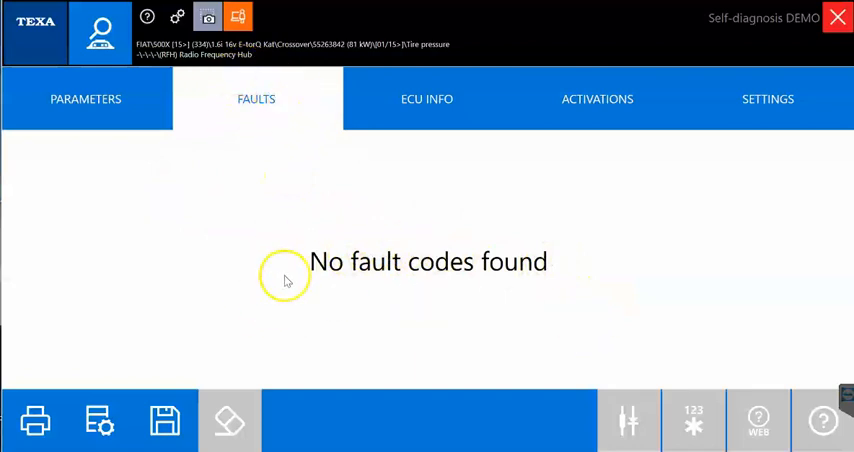
{"action": "left_click", "coordinate": [85, 99]}
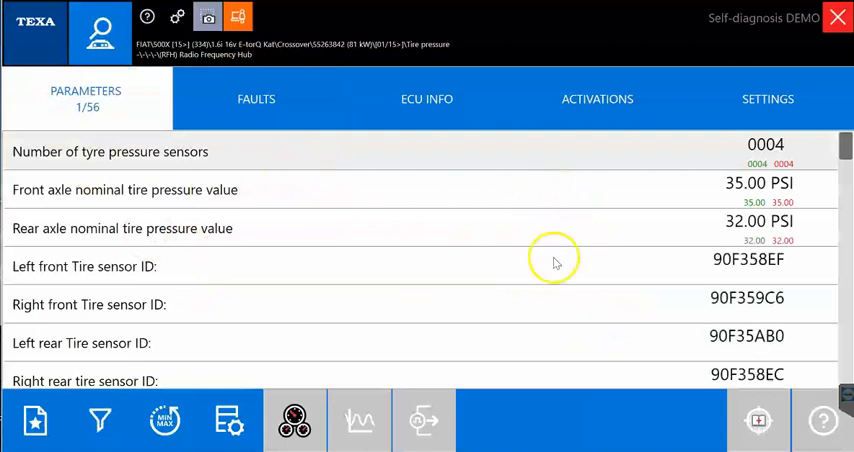
{"action": "mouse_move", "coordinate": [345, 197]}
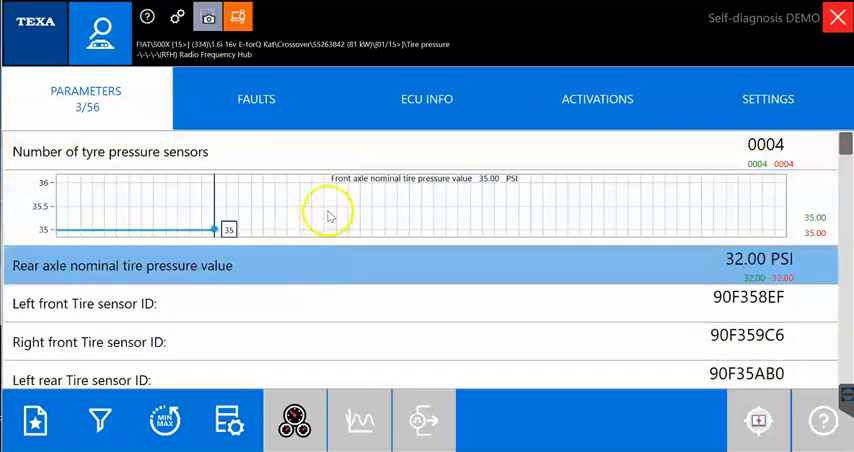
Close the front axle pressure graph, filter to selected parameters, then restore all 56 parameters
{"action": "left_click", "coordinate": [165, 420]}
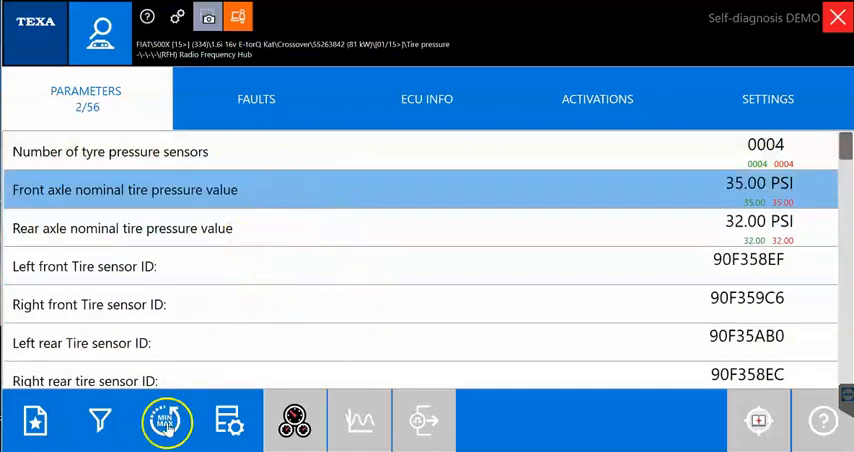
{"action": "left_click", "coordinate": [100, 420]}
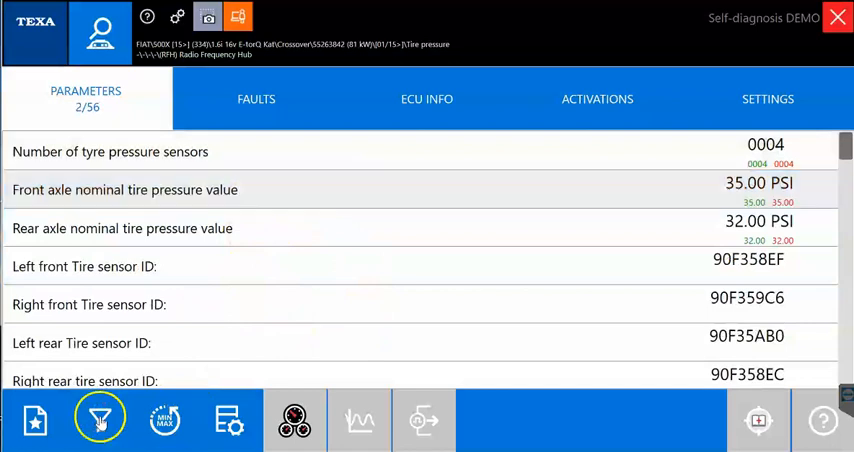
{"action": "left_click", "coordinate": [99, 419]}
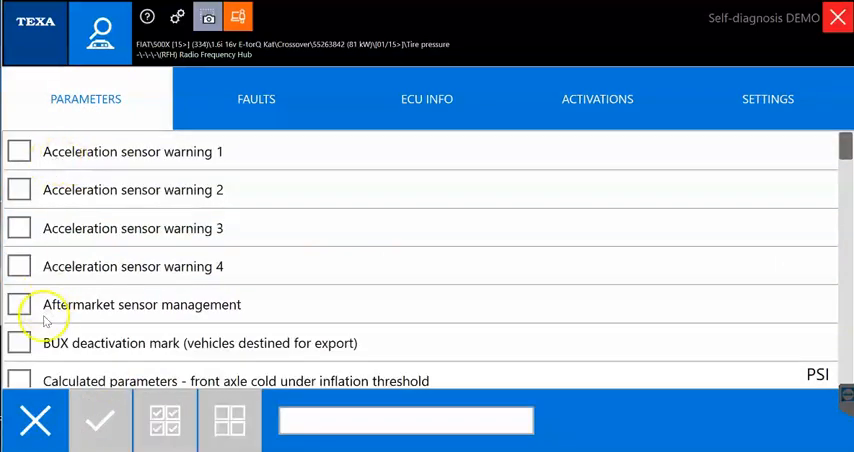
{"action": "left_click", "coordinate": [19, 151]}
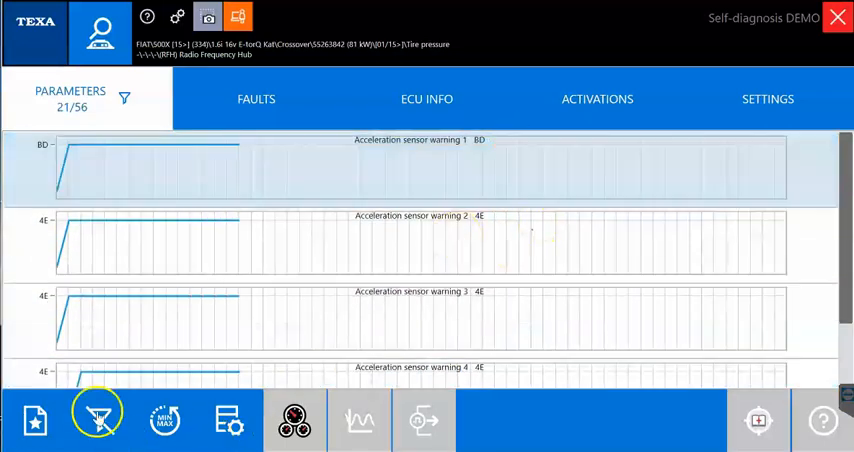
{"action": "left_click", "coordinate": [98, 418]}
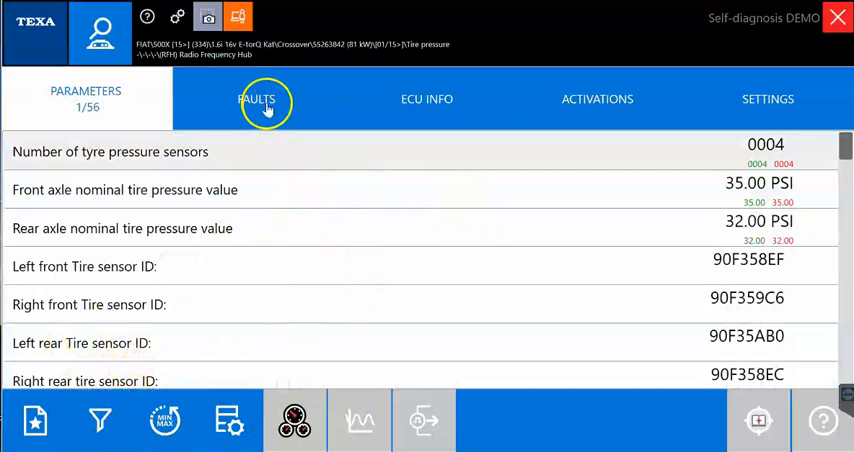
Browse the tire pressure module's fault codes, activations and settings procedure lists
{"action": "left_click", "coordinate": [426, 98]}
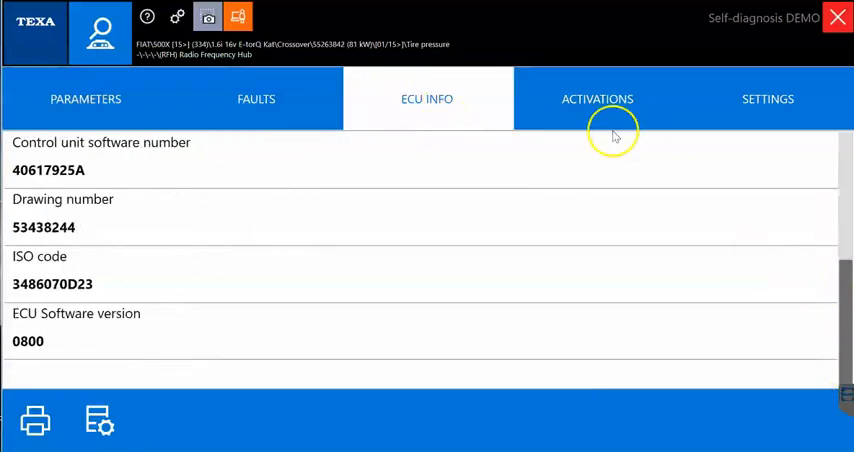
{"action": "left_click", "coordinate": [597, 98]}
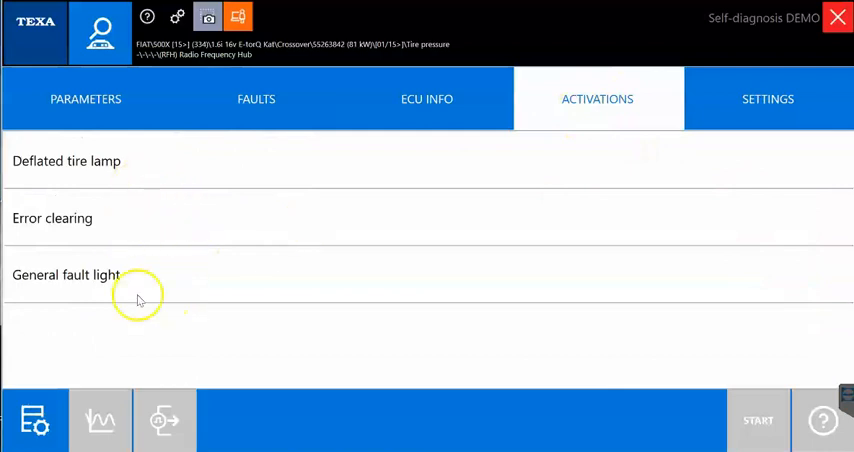
{"action": "mouse_move", "coordinate": [770, 98]}
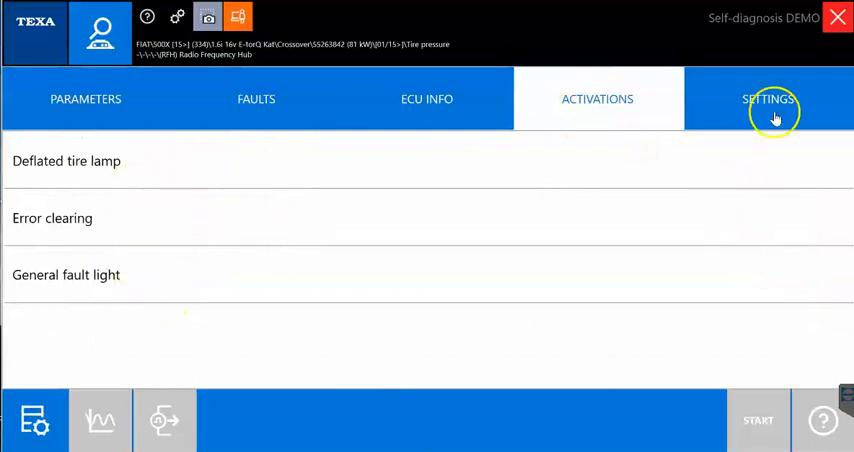
{"action": "left_click", "coordinate": [768, 99]}
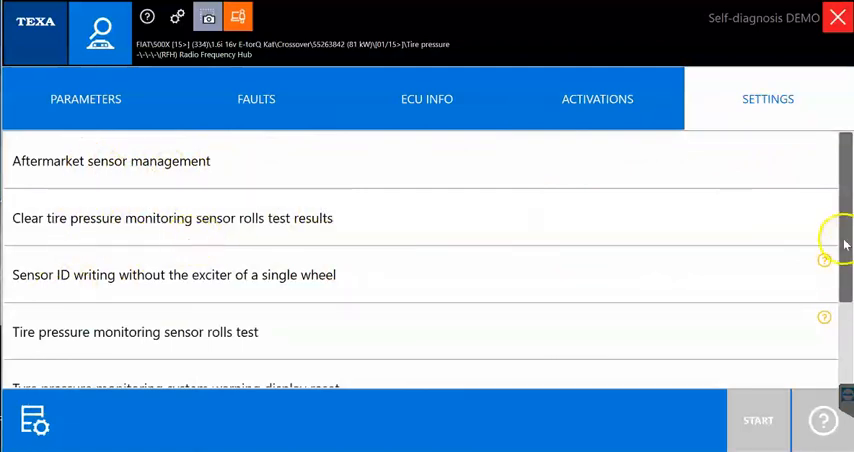
{"action": "scroll", "scroll_direction": "down", "scroll_amount": 3}
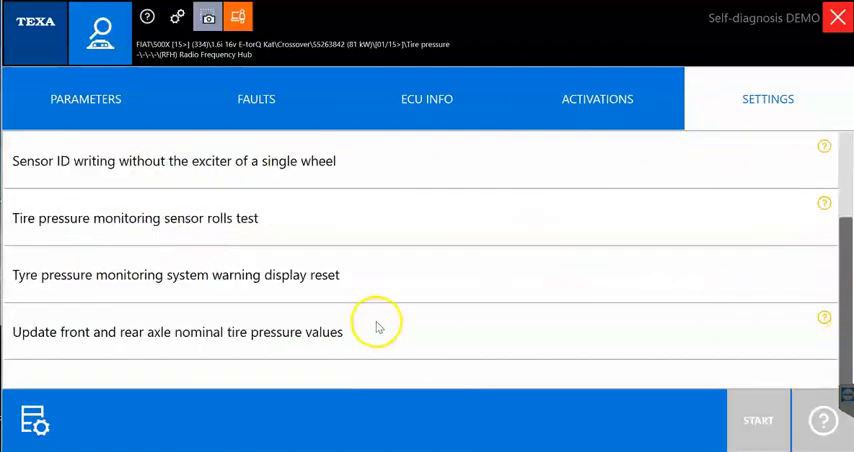
{"action": "mouse_move", "coordinate": [253, 260]}
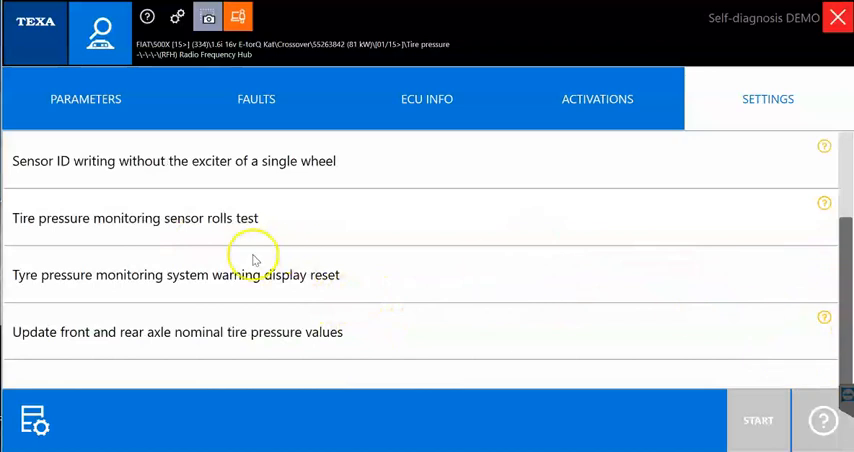
Select the nominal axle pressure update procedure and read its Help description
{"action": "left_click", "coordinate": [177, 332]}
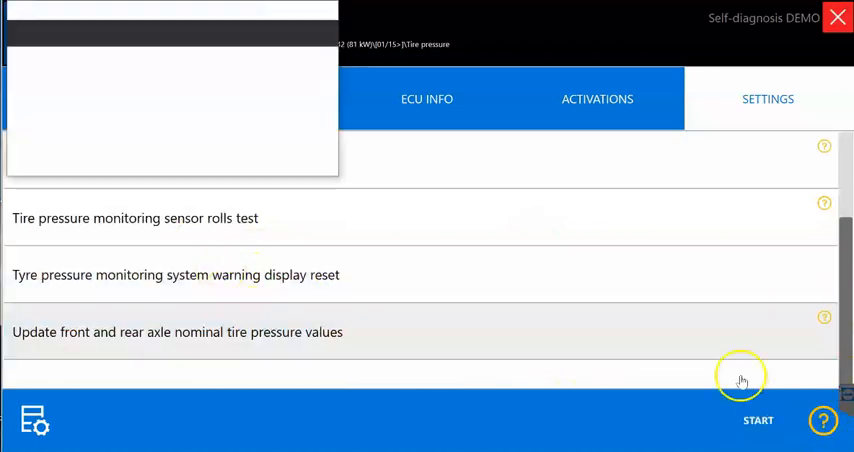
{"action": "left_click", "coordinate": [823, 317]}
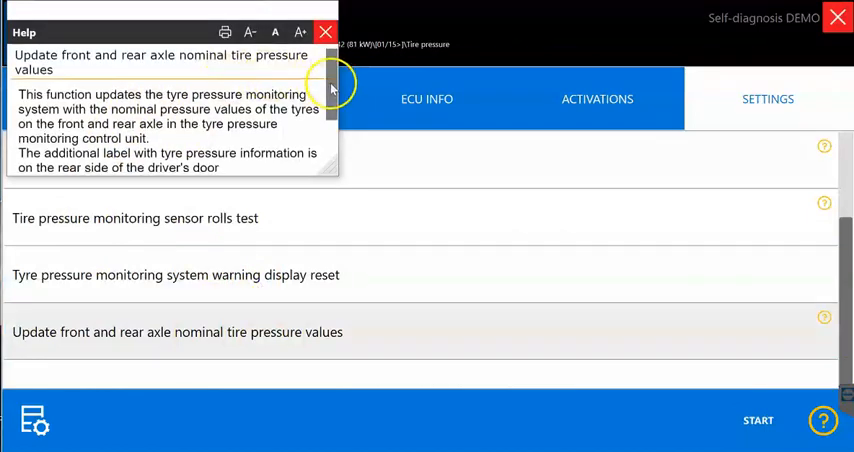
{"action": "left_click", "coordinate": [325, 32]}
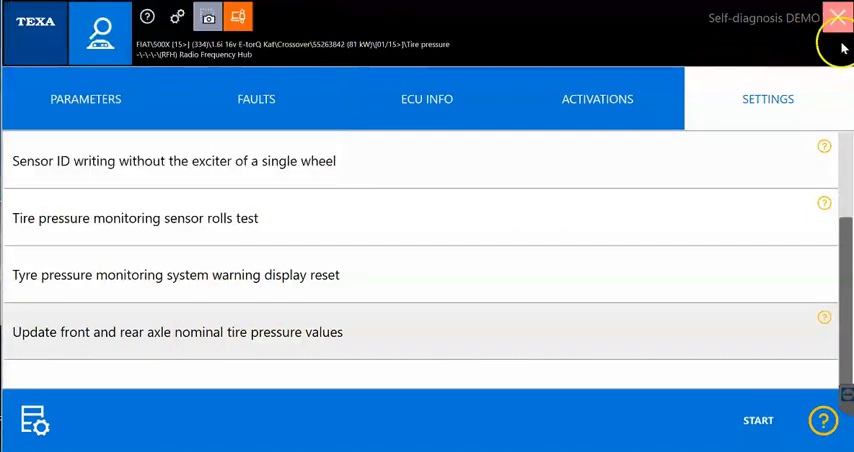
End communication with the Radio Frequency Hub and return to the Fiat 500X Self-diagnosis menu
{"action": "left_click", "coordinate": [838, 18]}
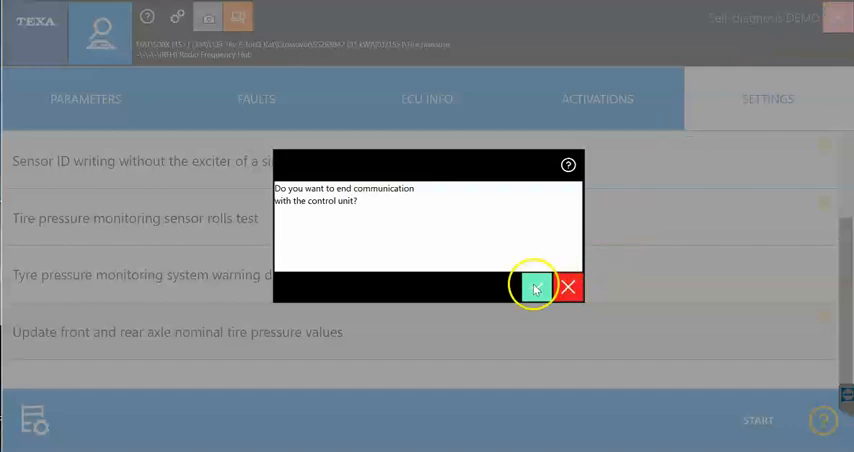
{"action": "left_click", "coordinate": [535, 287]}
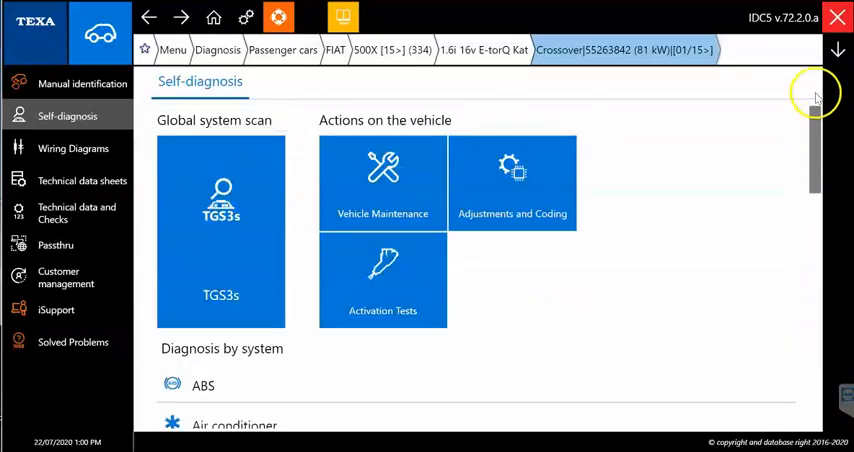
{"action": "mouse_move", "coordinate": [755, 185]}
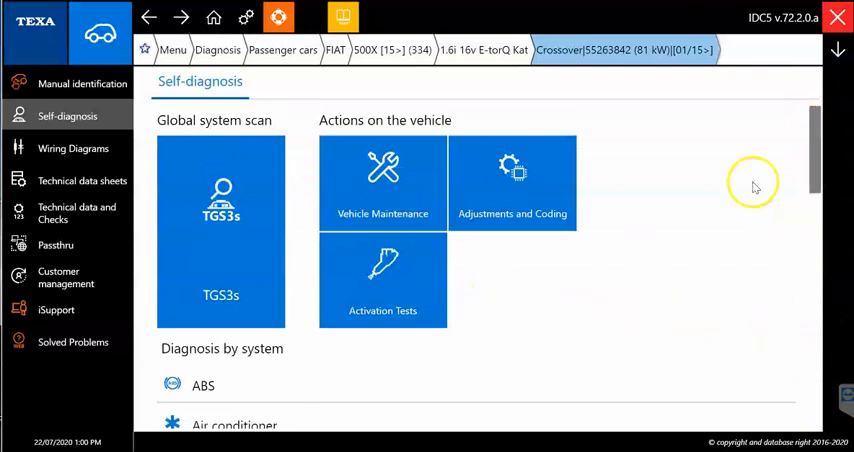
{"action": "mouse_move", "coordinate": [805, 170]}
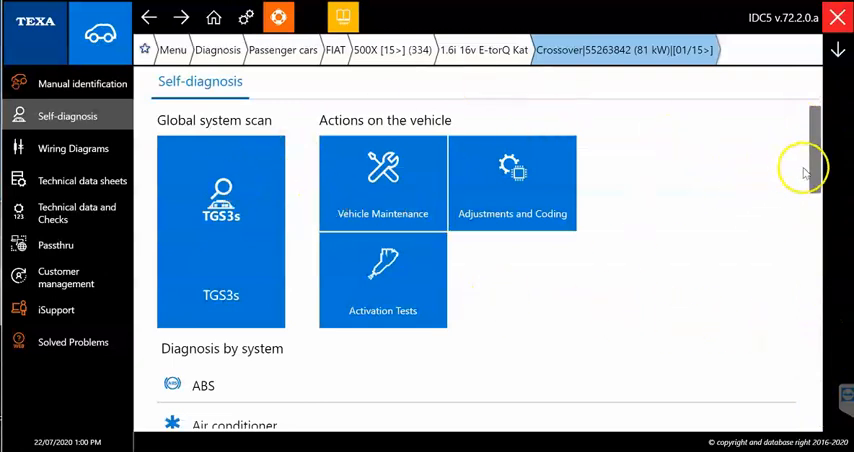
{"action": "mouse_move", "coordinate": [330, 95]}
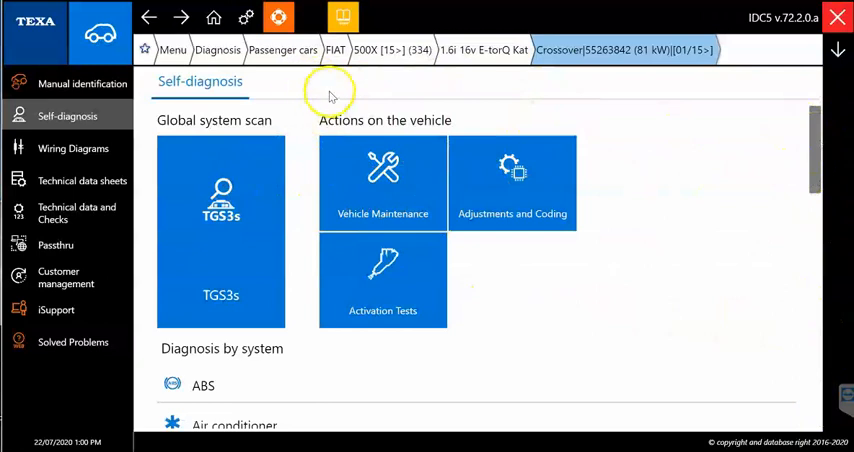
{"action": "mouse_move", "coordinate": [315, 110]}
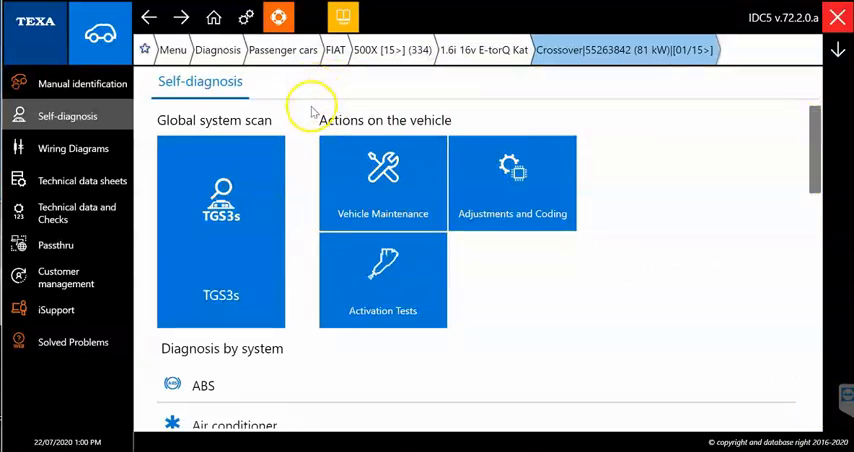
{"action": "mouse_move", "coordinate": [307, 115]}
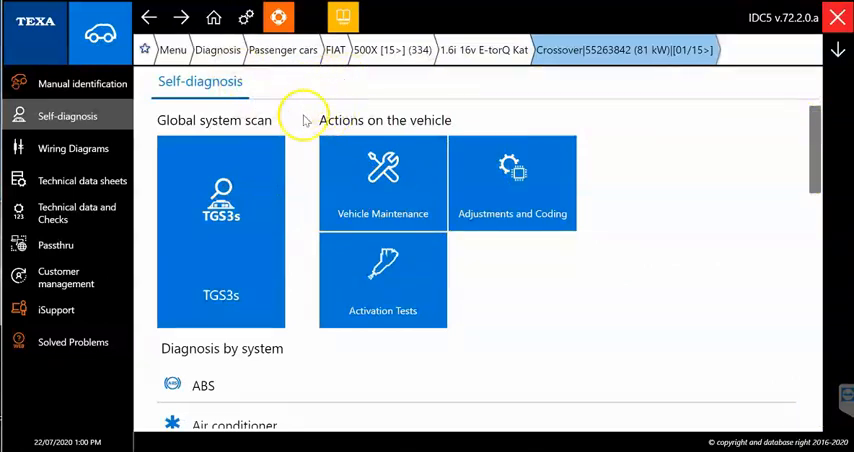